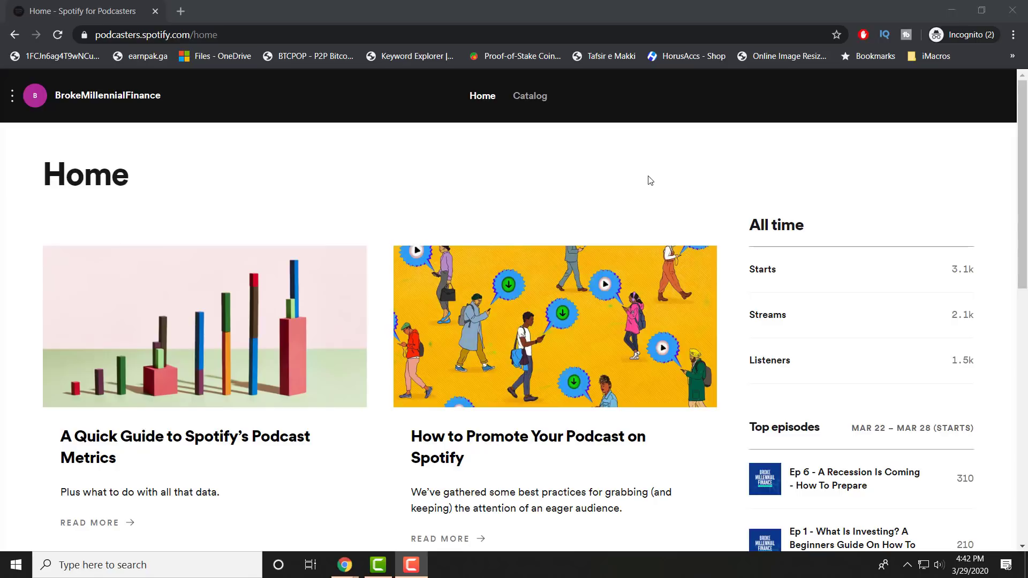
Open the catalog showing the podcast's last-7-days starts, streams and listeners.
scroll(down, 3)
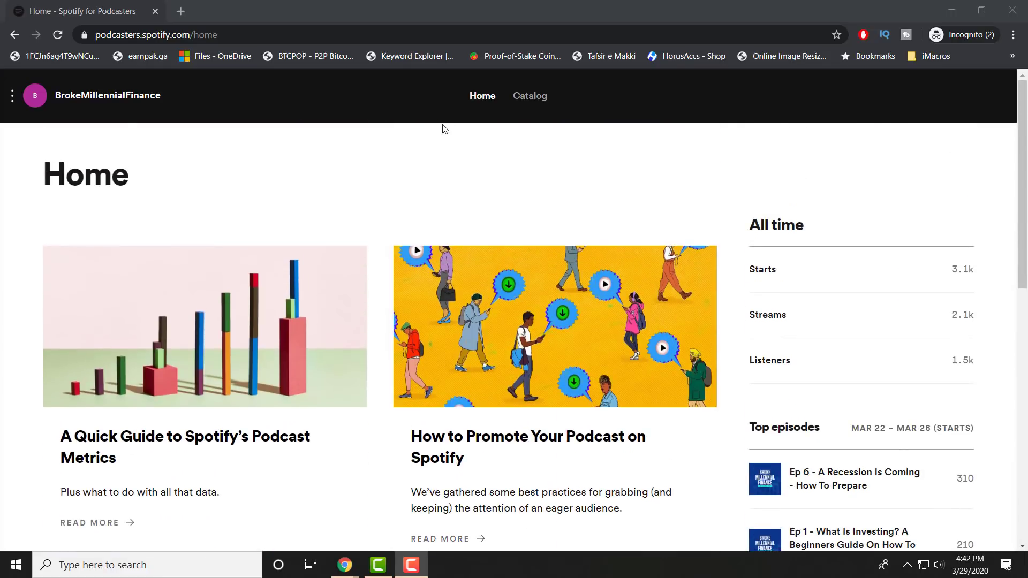
click(529, 96)
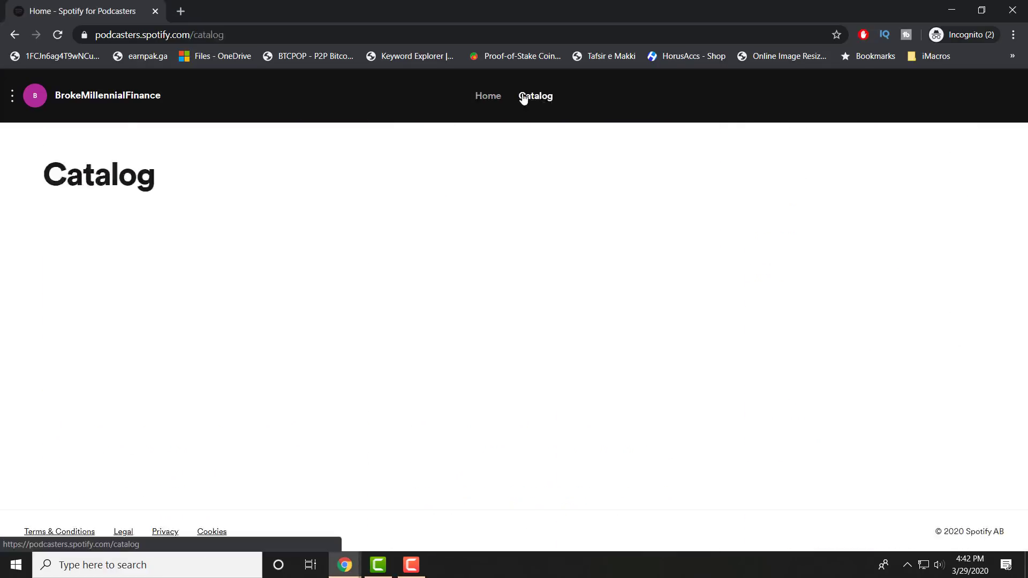
click(534, 96)
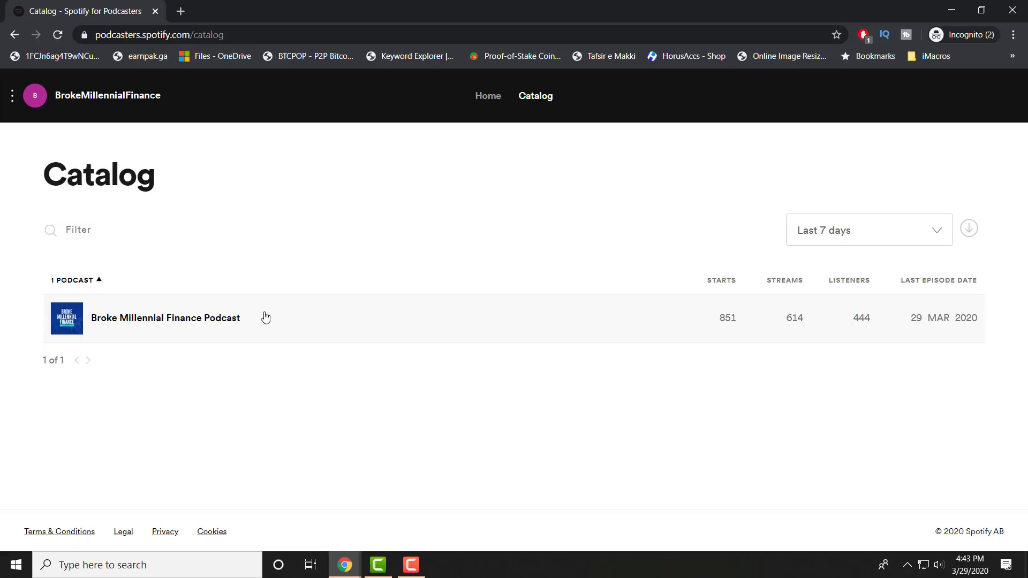
Open Broke Millennial Finance Podcast's overview: 3,103 starts, 2,111 streams, 1,506 listeners, 491 followers.
click(166, 318)
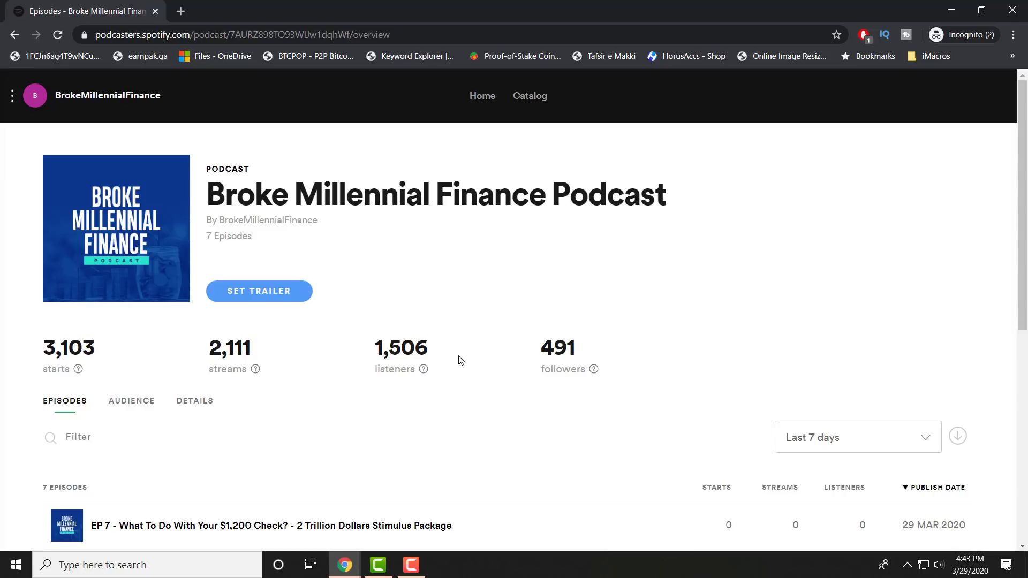
mouse_move(406, 366)
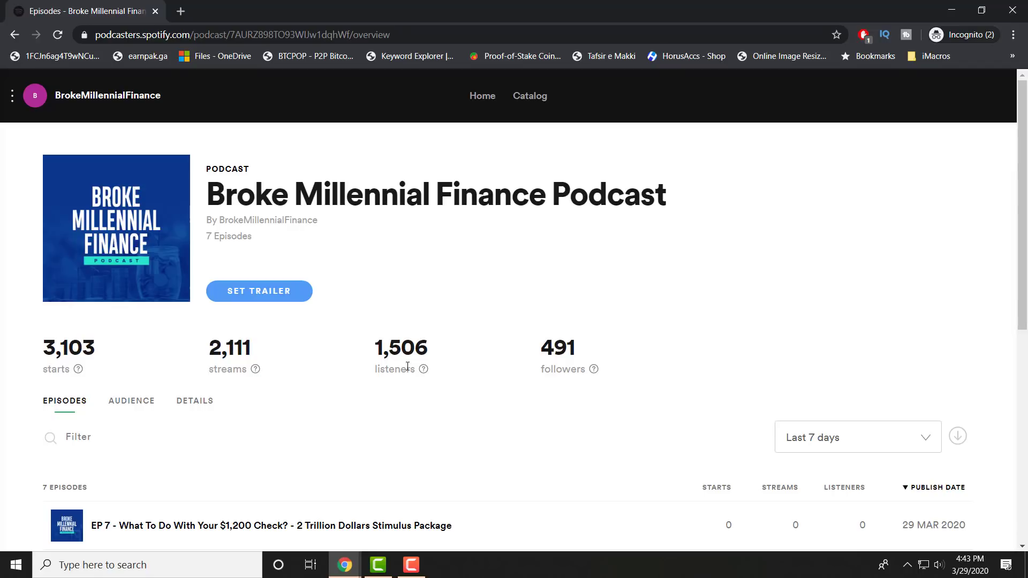
scroll(down, 3)
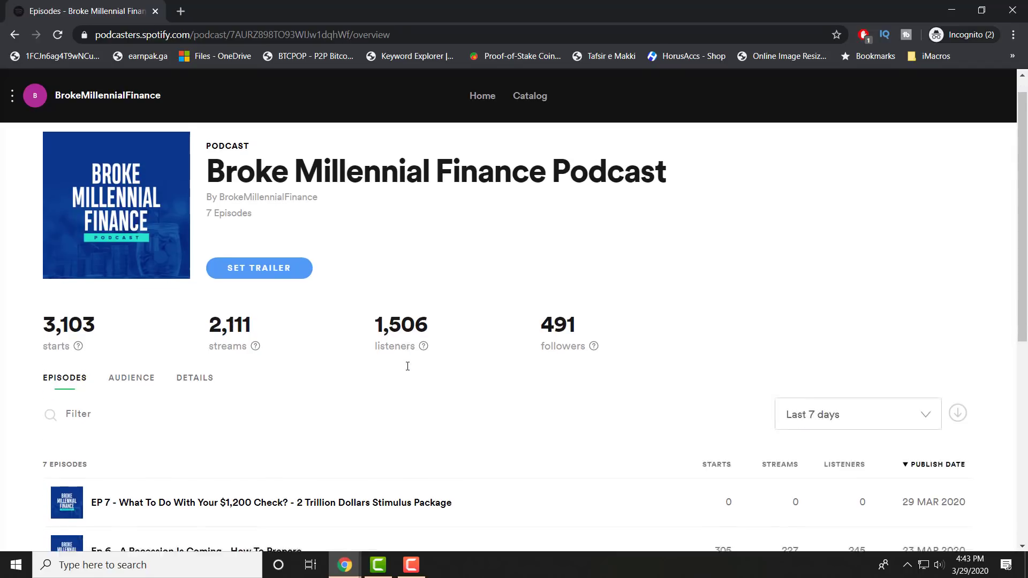
scroll(down, 3)
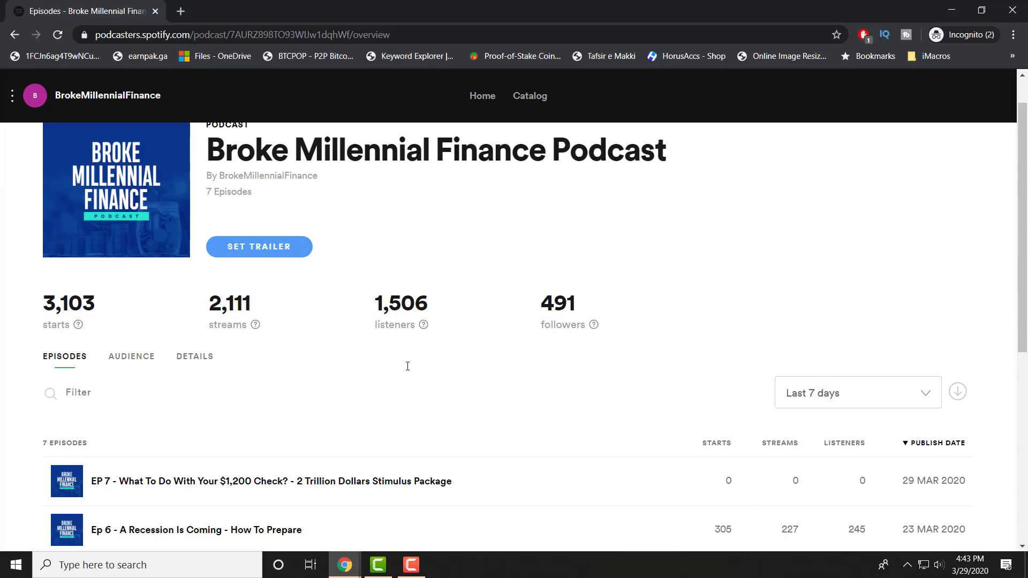
mouse_move(451, 428)
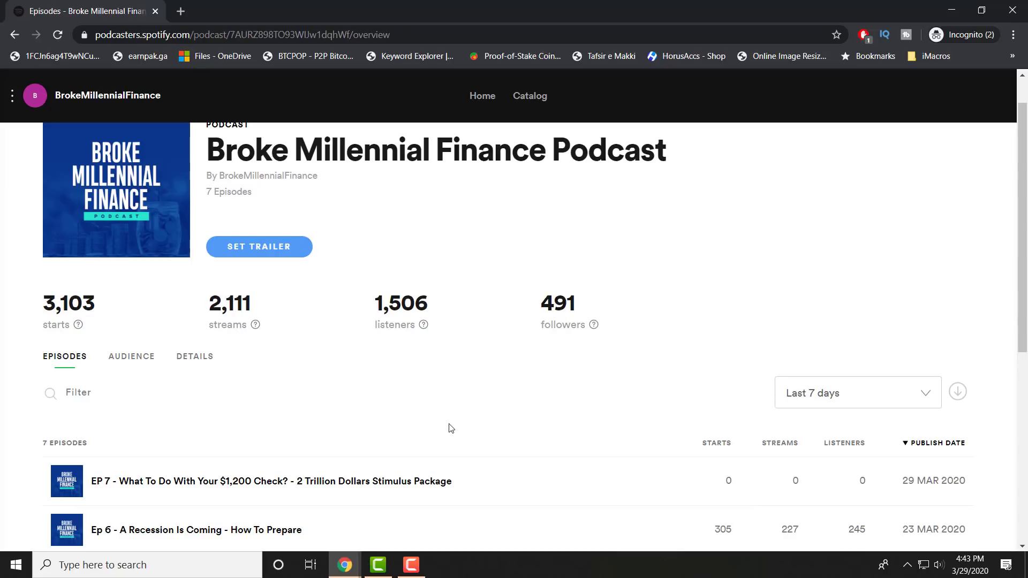
mouse_move(450, 442)
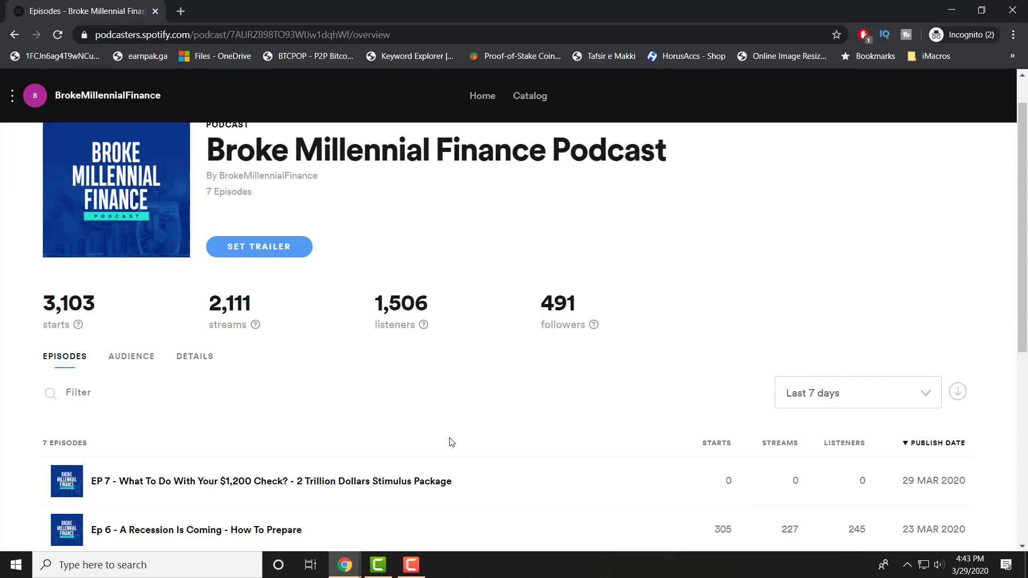
scroll(down, 3)
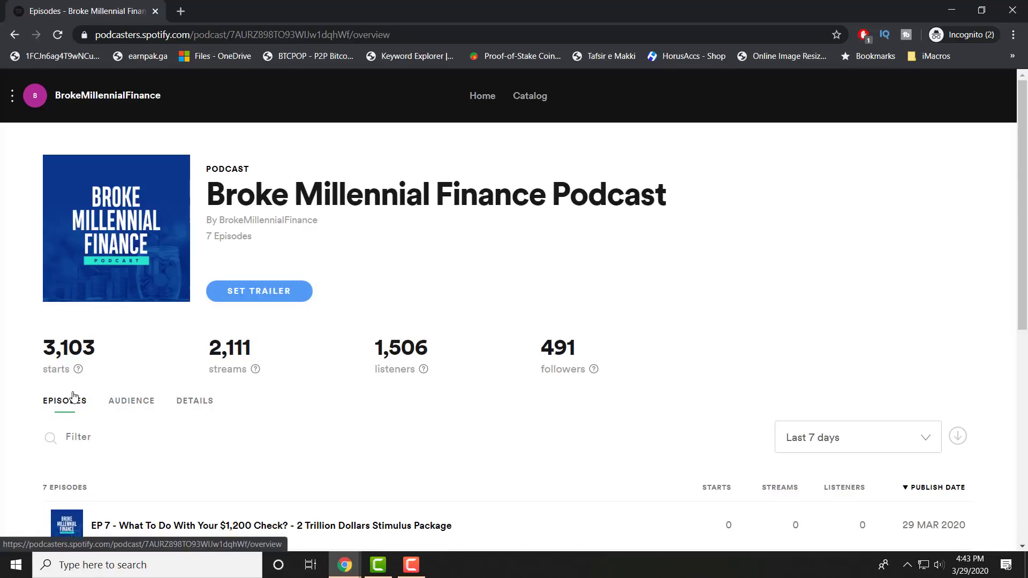
mouse_move(85, 359)
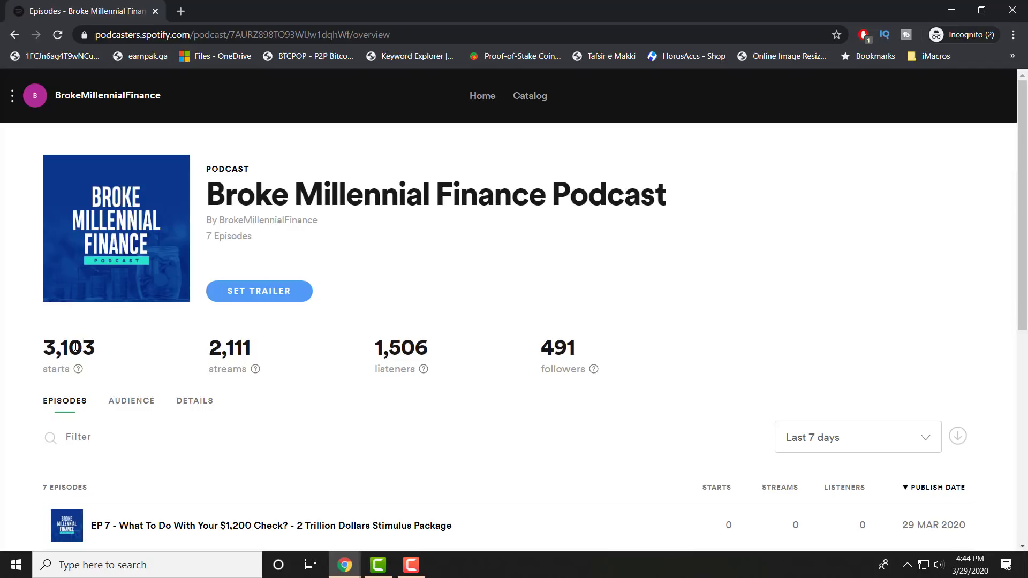
mouse_move(77, 369)
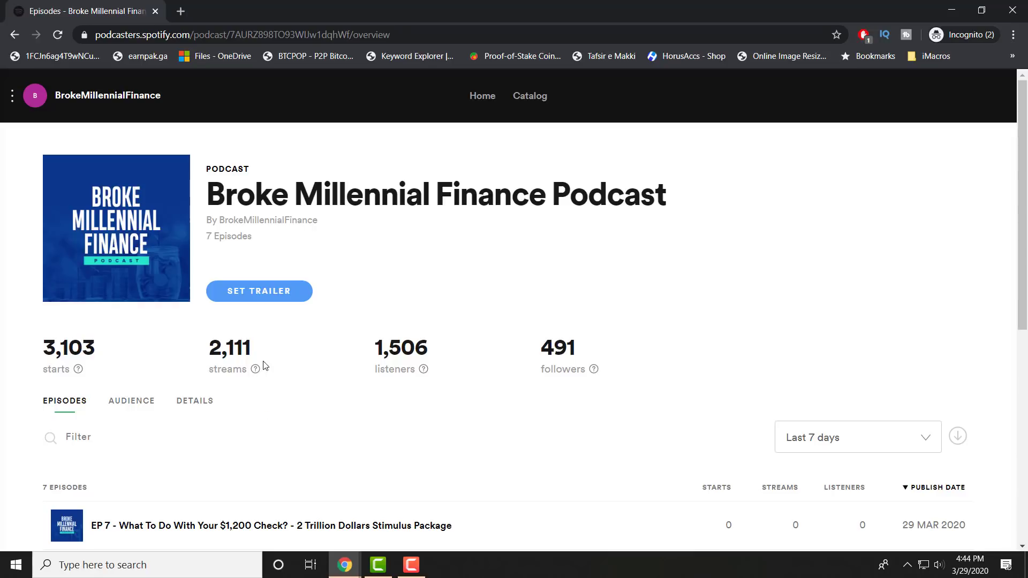
mouse_move(255, 369)
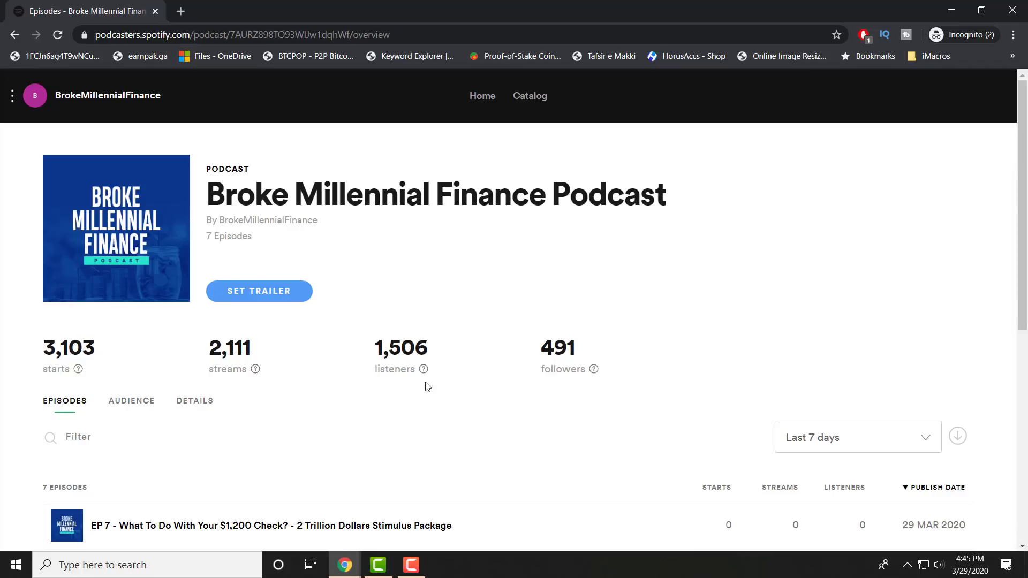
mouse_move(424, 369)
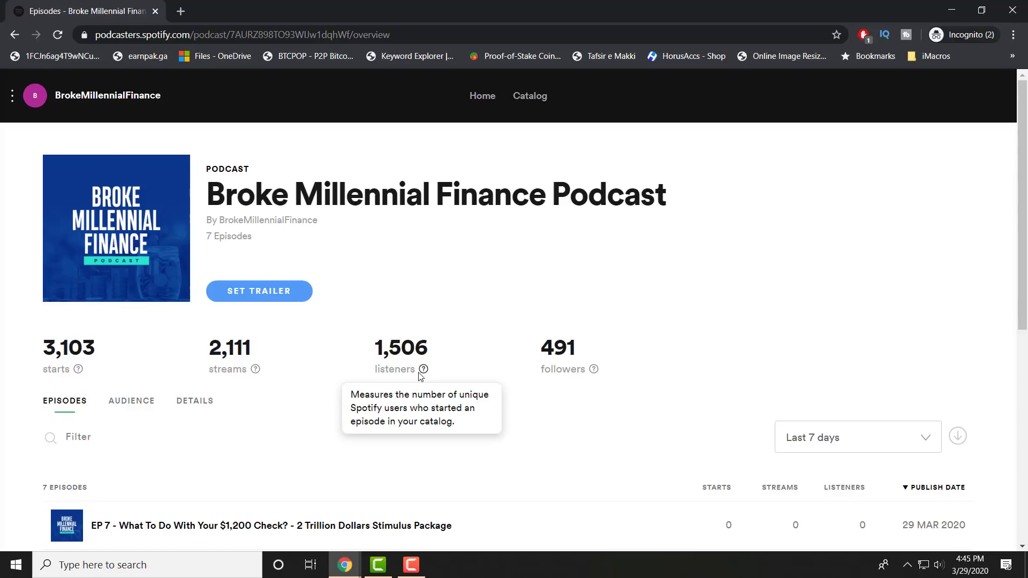
mouse_move(594, 370)
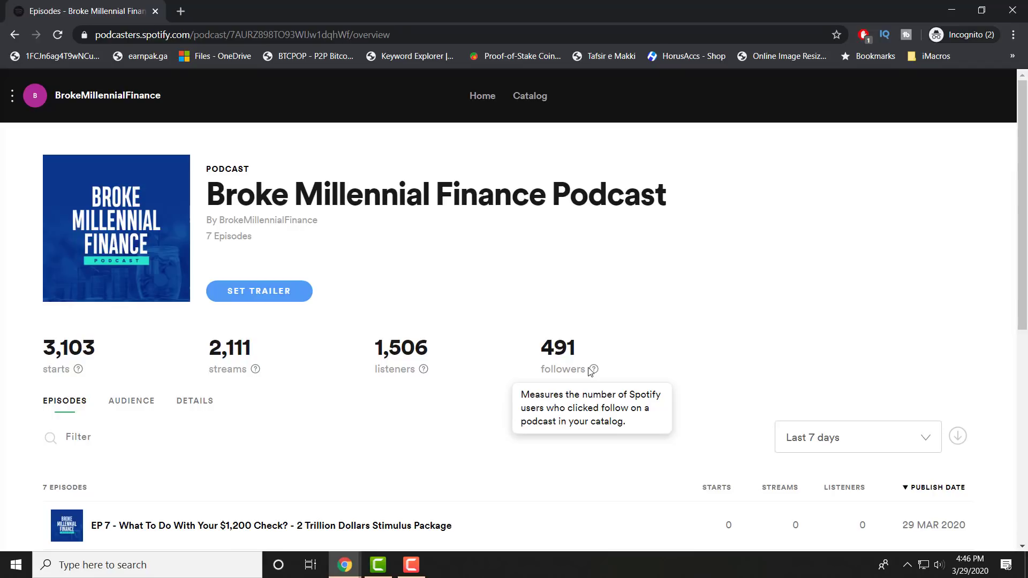
Scroll past the episode list to the Audience section's last-7-days Starts & Streams.
scroll(down, 3)
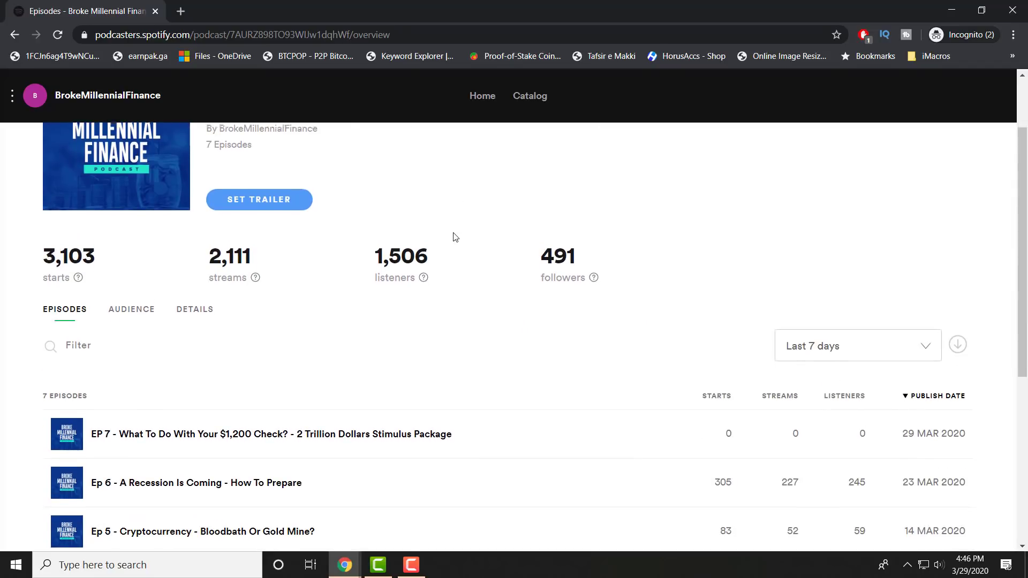
scroll(down, 3)
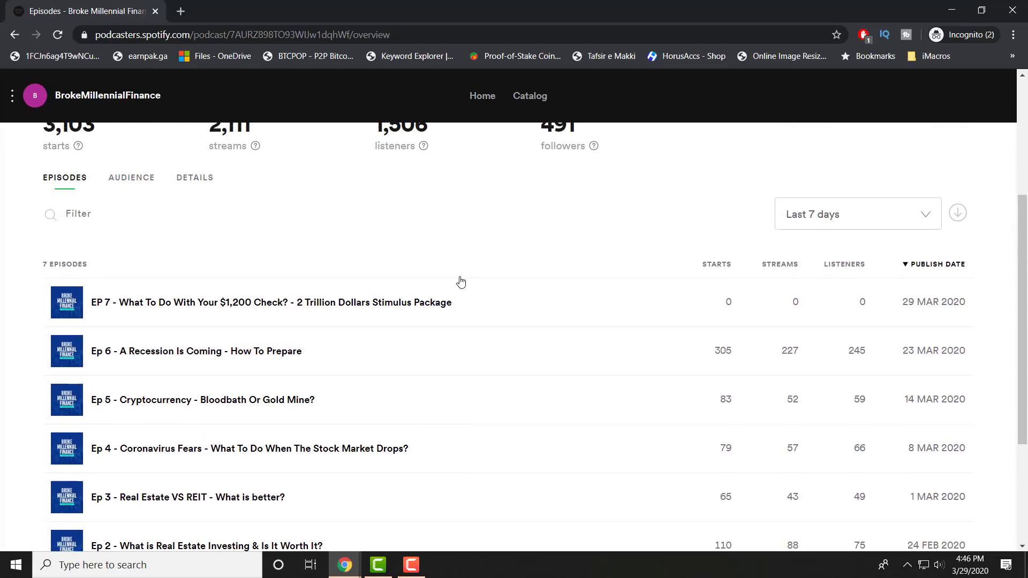
scroll(down, 3)
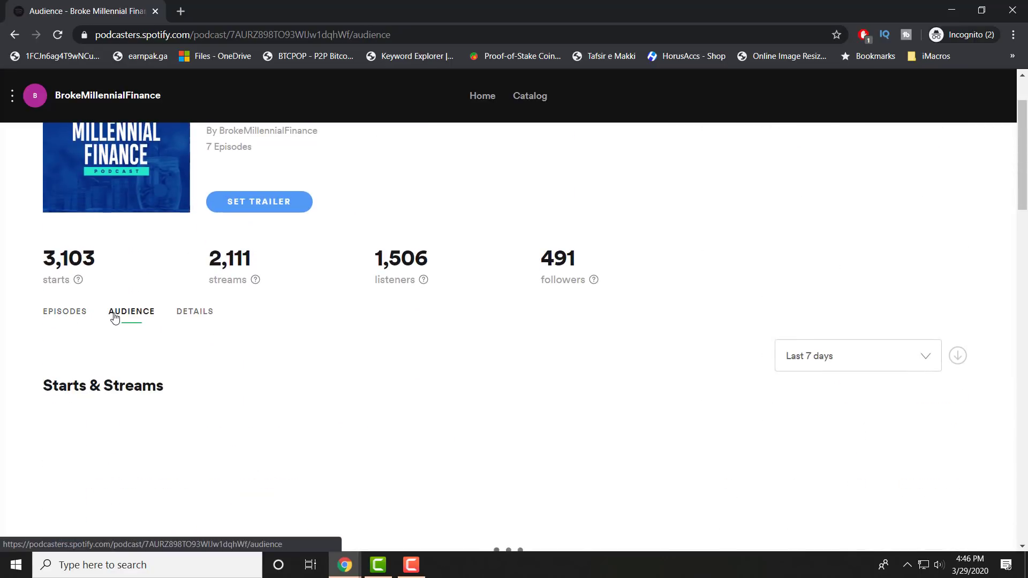
scroll(down, 3)
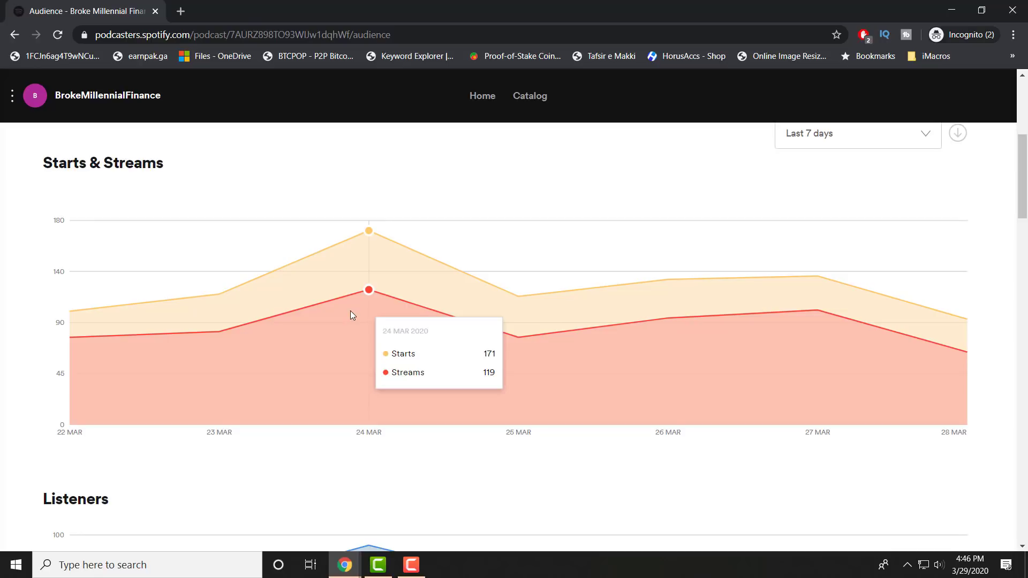
mouse_move(390, 313)
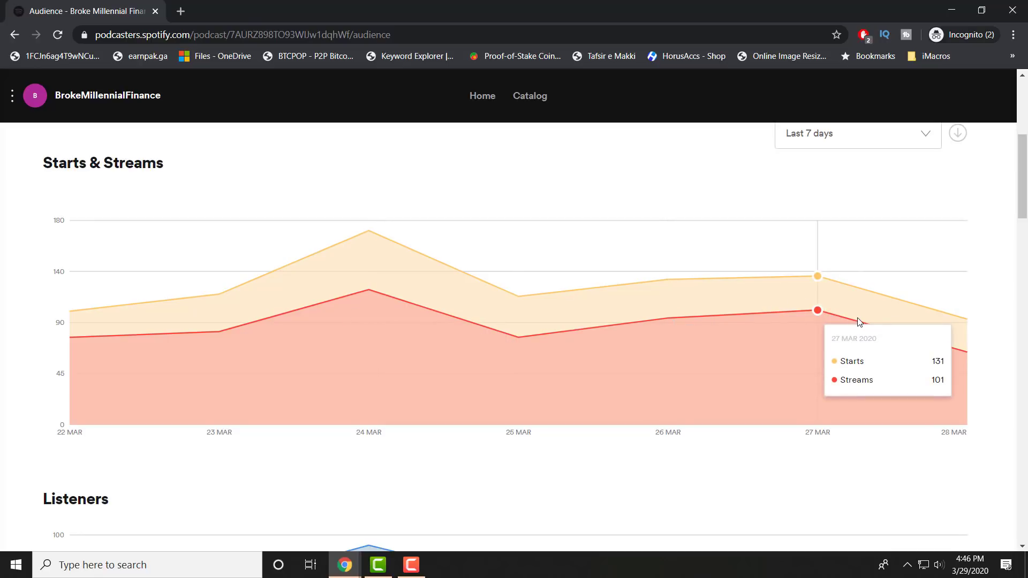
scroll(down, 3)
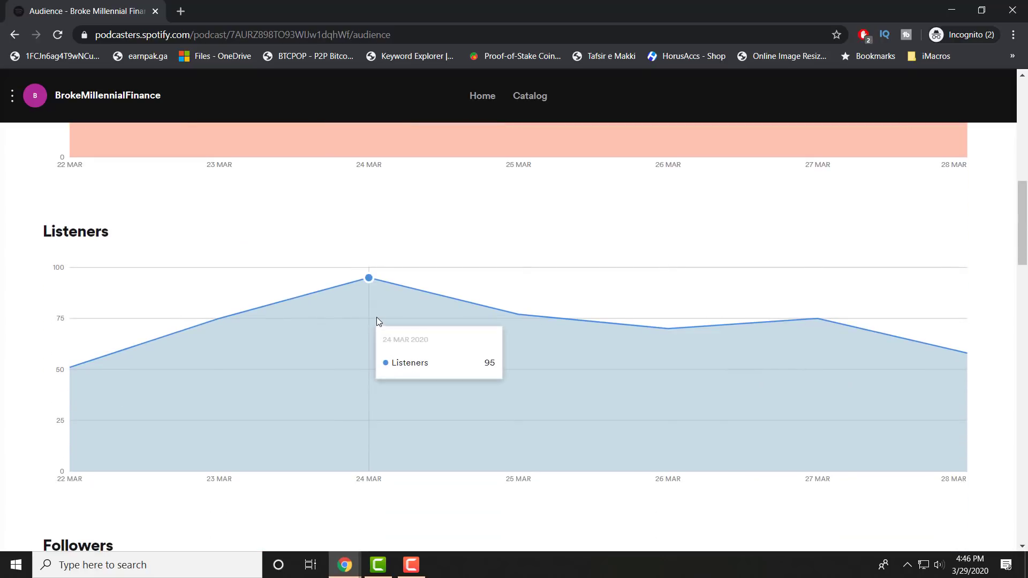
mouse_move(401, 306)
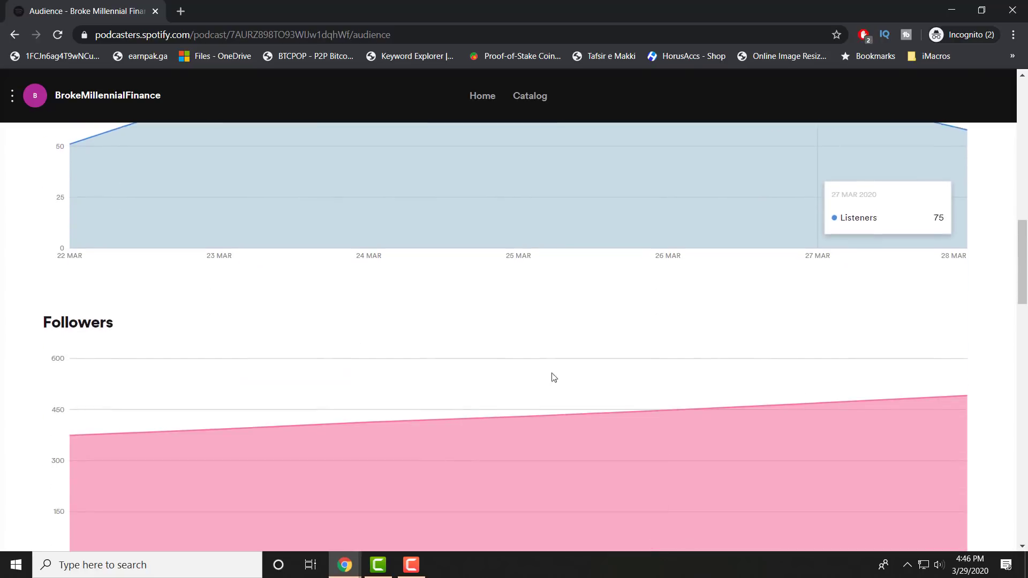
scroll(down, 3)
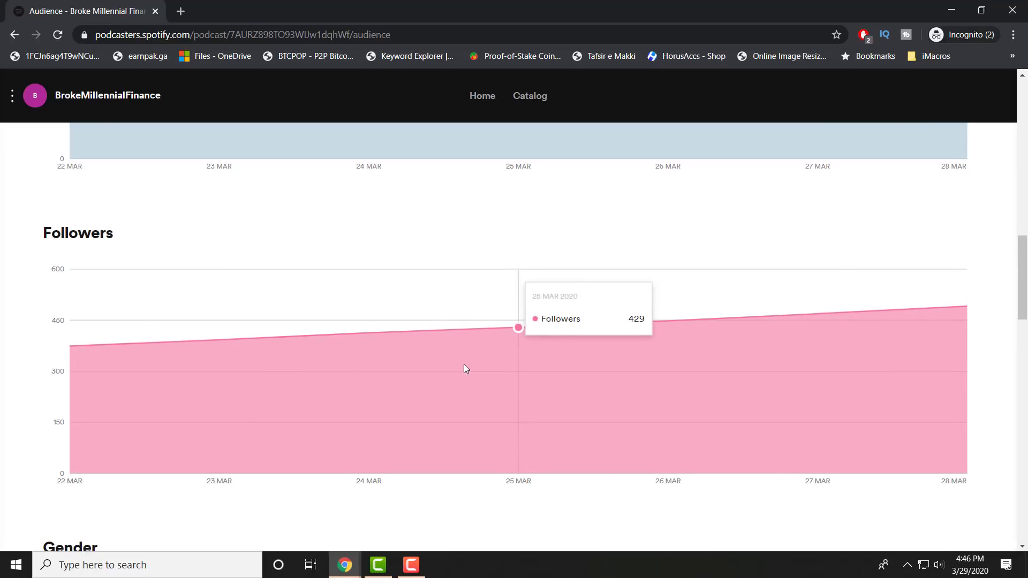
mouse_move(668, 320)
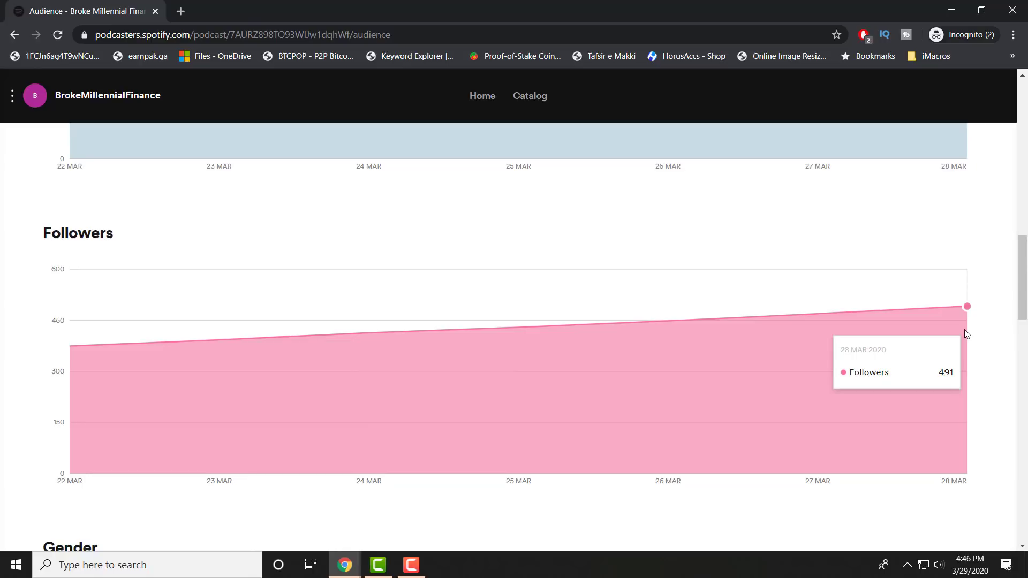
Scroll through the gender and age charts to top artists and the country streams table.
scroll(down, 3)
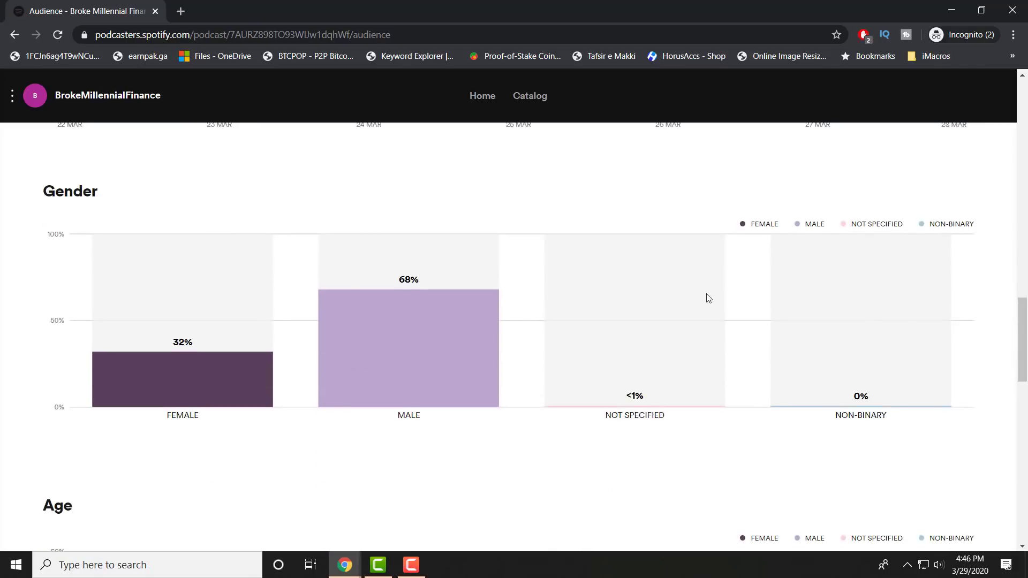
mouse_move(259, 387)
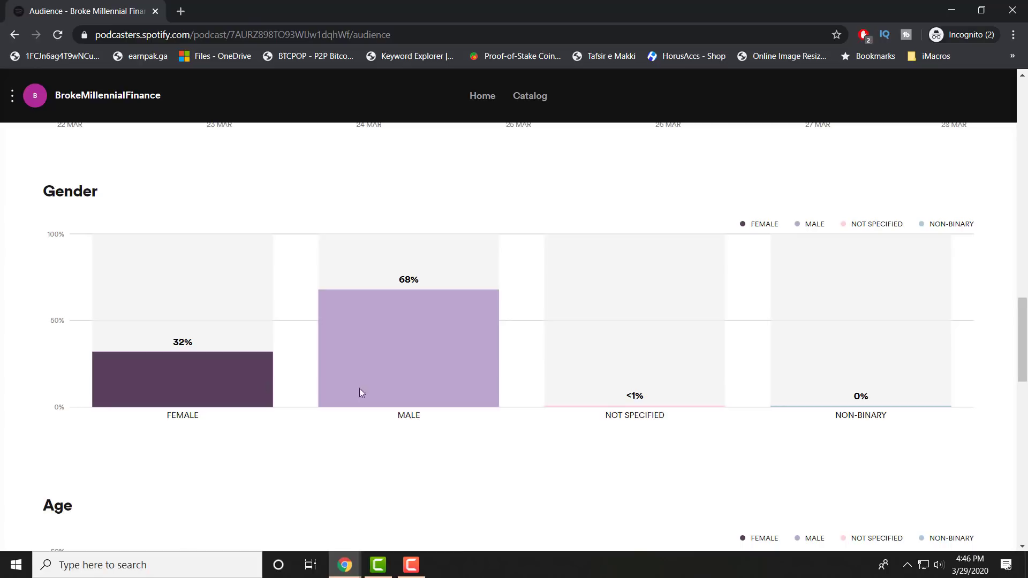
scroll(down, 3)
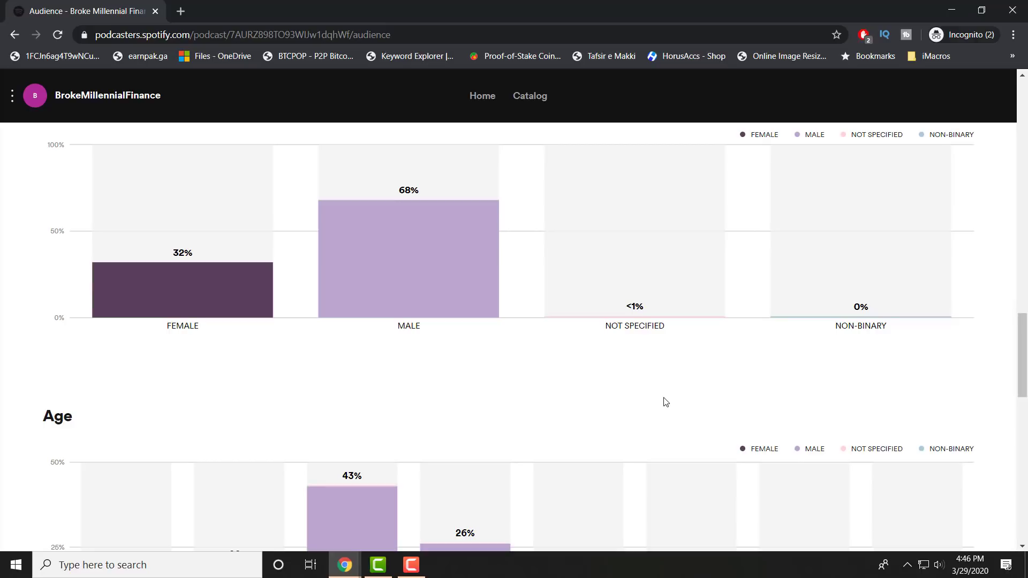
mouse_move(660, 346)
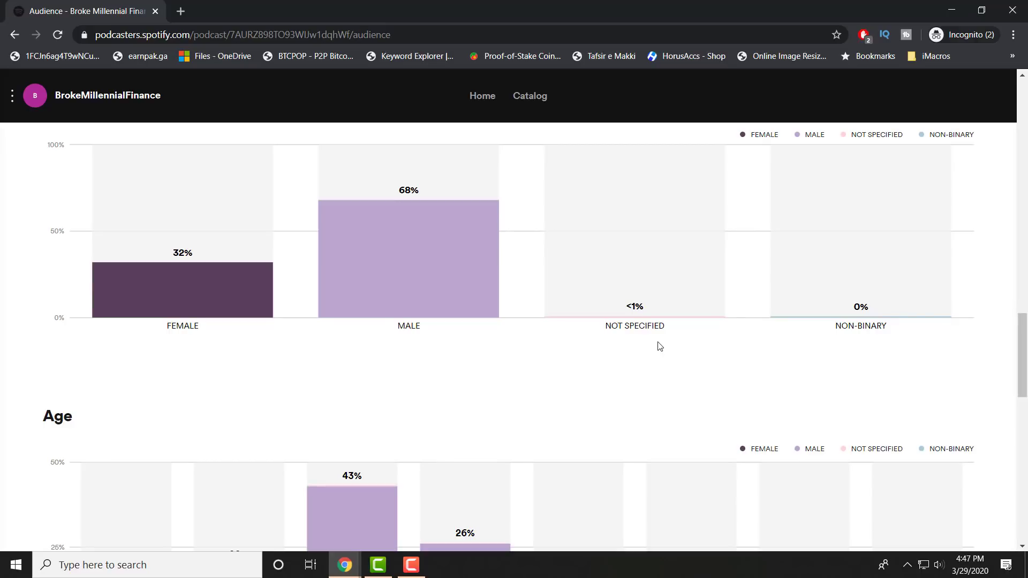
scroll(down, 3)
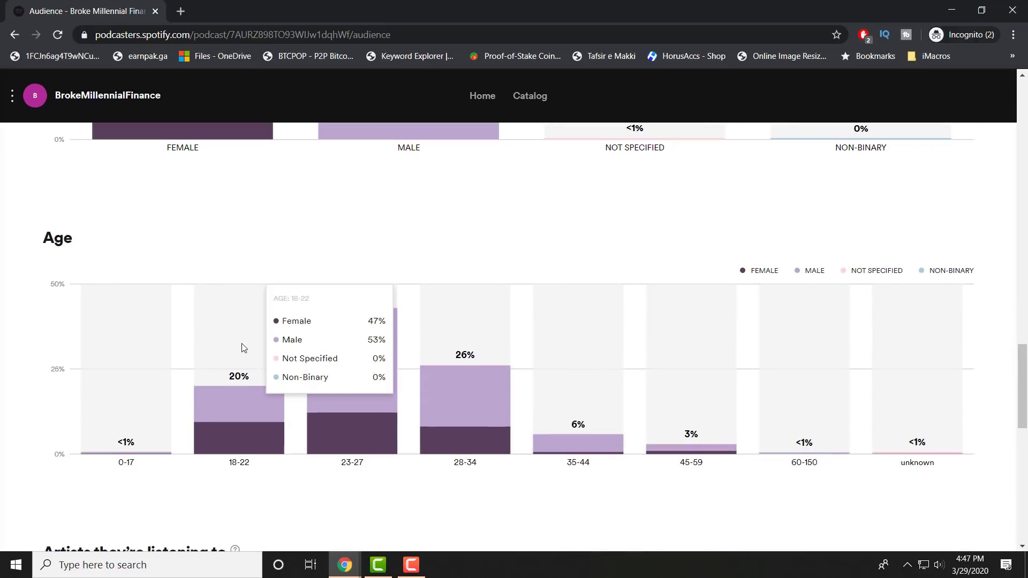
mouse_move(391, 500)
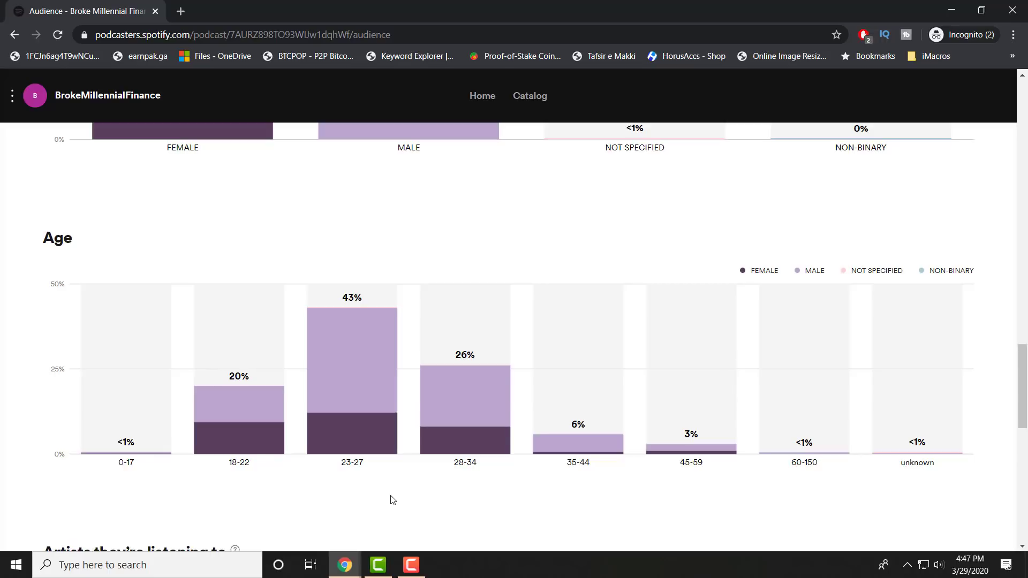
scroll(down, 3)
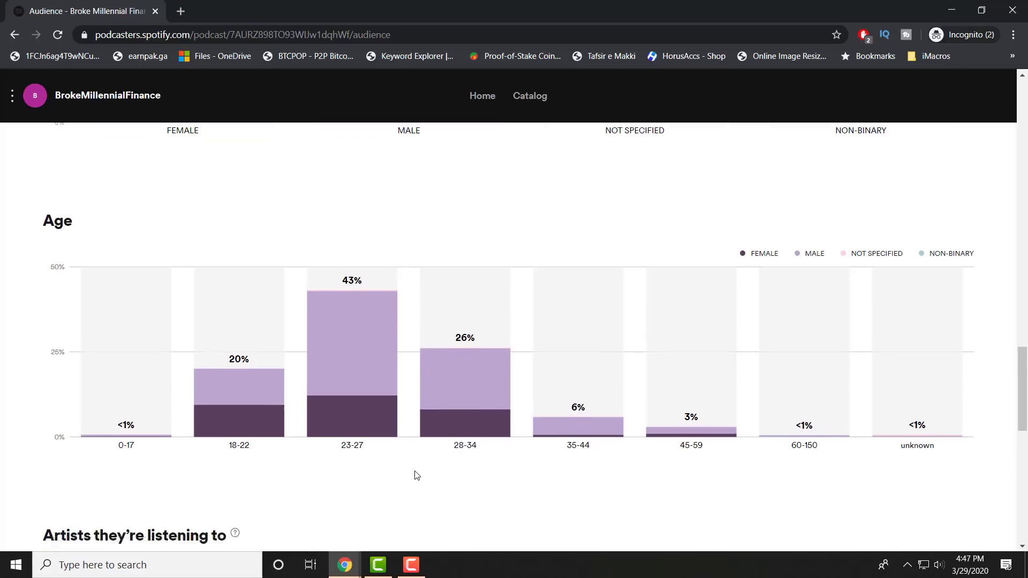
scroll(down, 3)
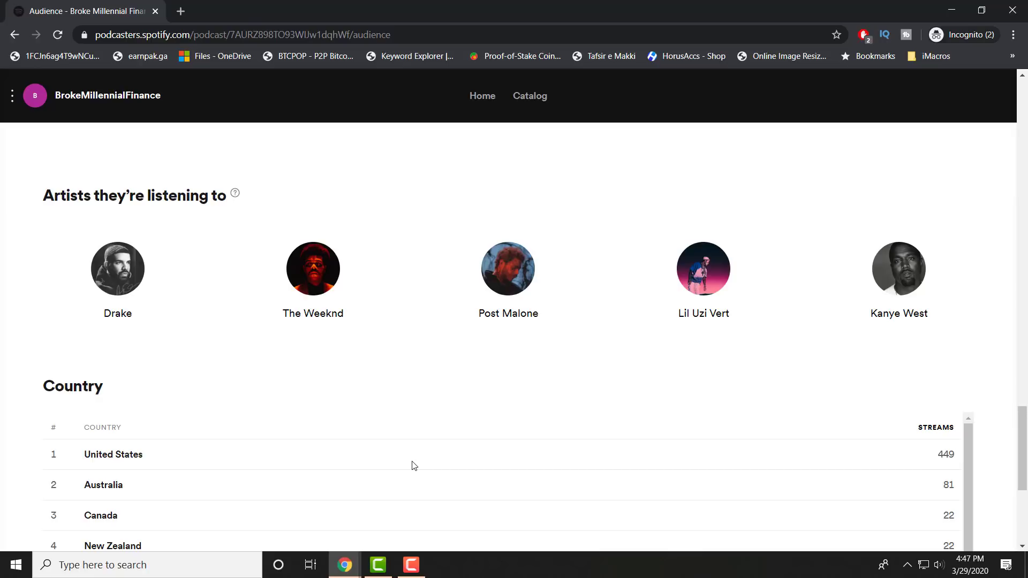
Review country streams rankings through Ireland, then return to the Starts & Streams chart.
scroll(down, 3)
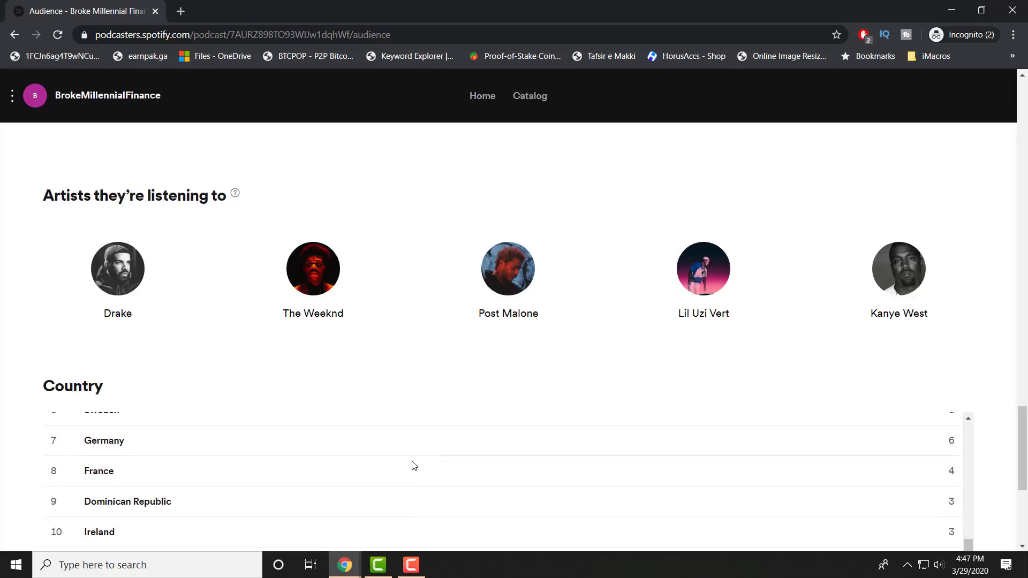
scroll(down, 3)
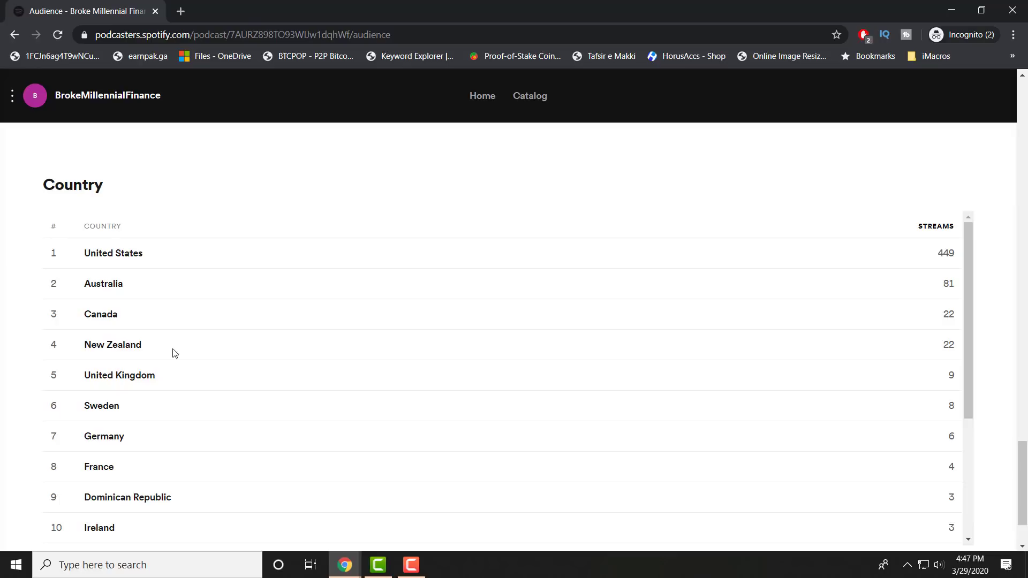
mouse_move(17, 292)
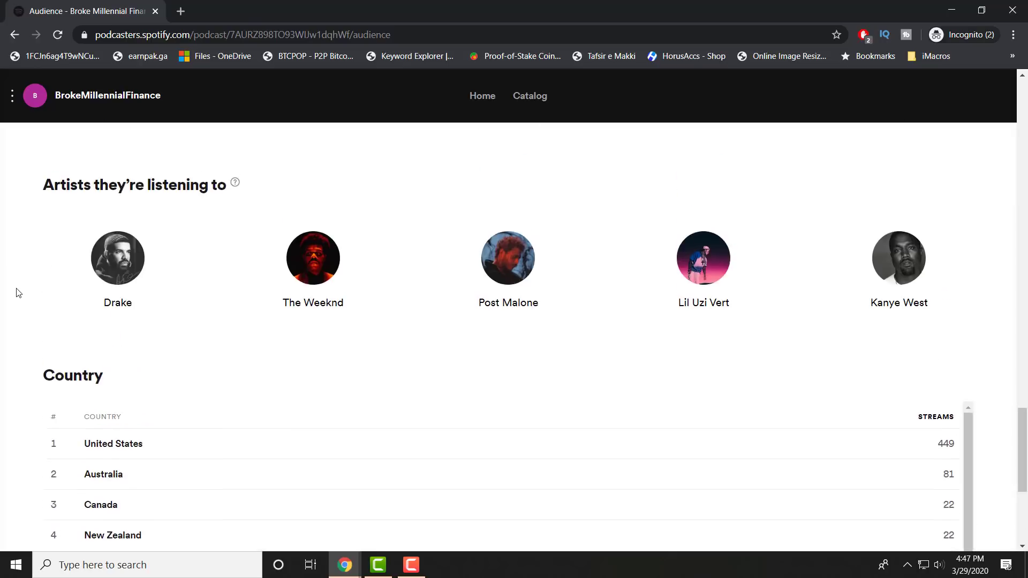
scroll(down, 3)
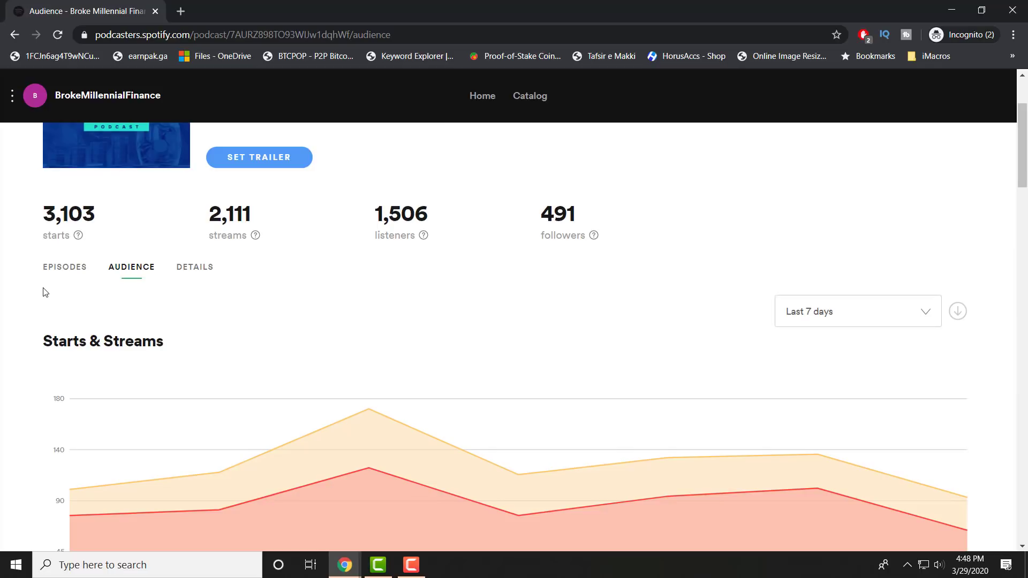
Visit the podcast Details section, then return to the seven-episode list.
click(195, 267)
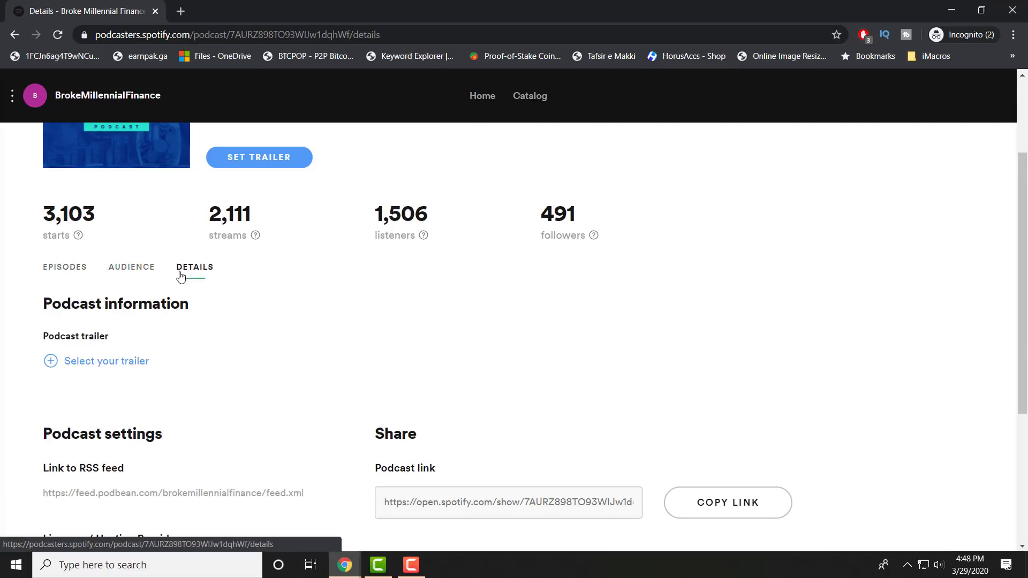
scroll(down, 3)
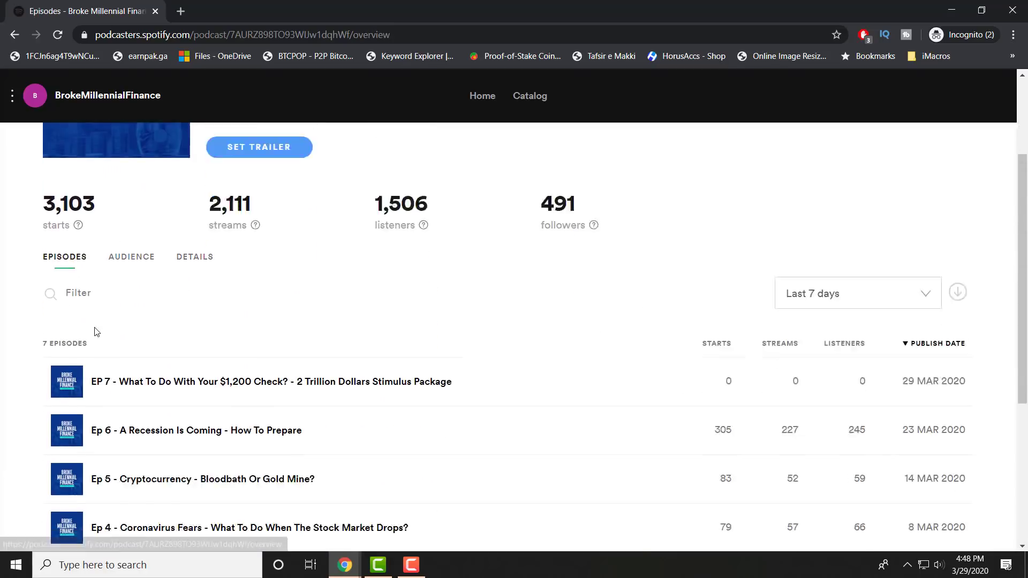
Switch episode figures to the last 90 days and open Ep 1's analytics page.
scroll(down, 3)
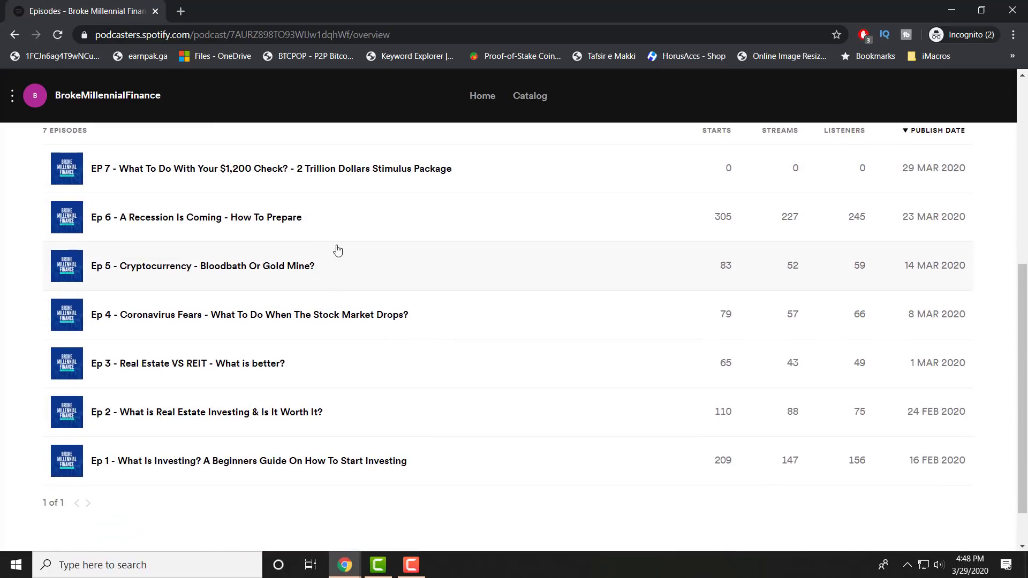
mouse_move(276, 201)
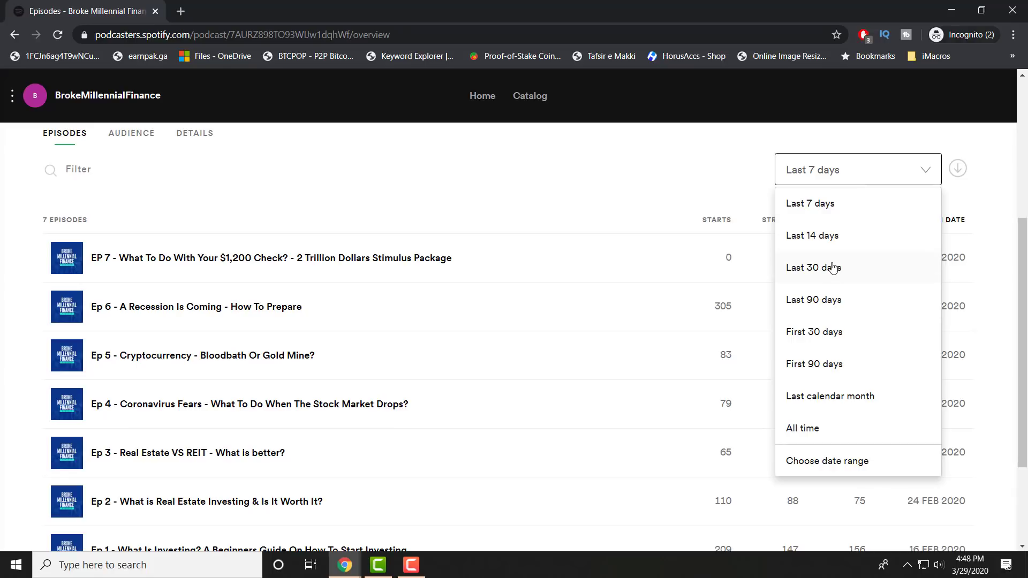
click(813, 299)
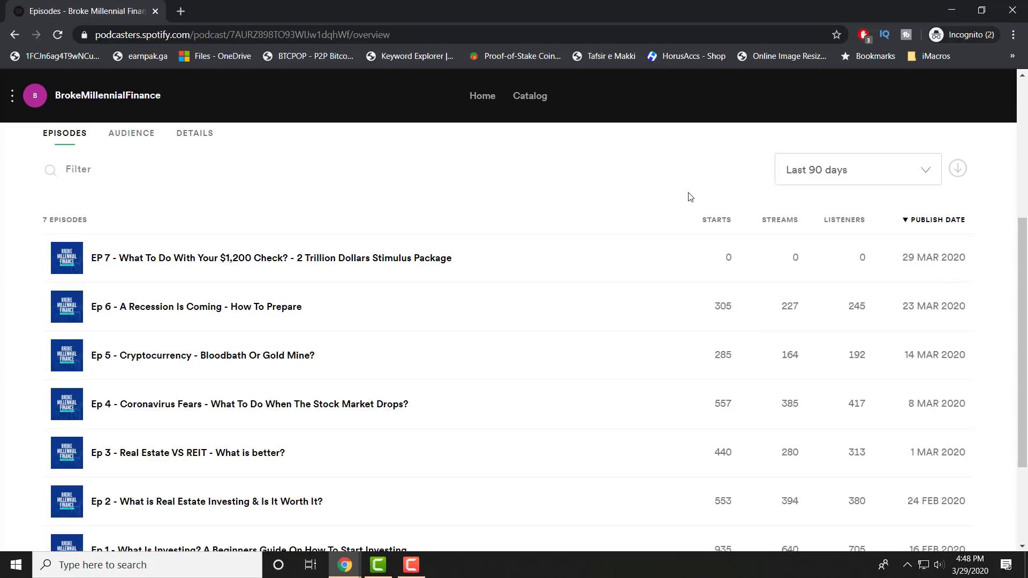
mouse_move(405, 321)
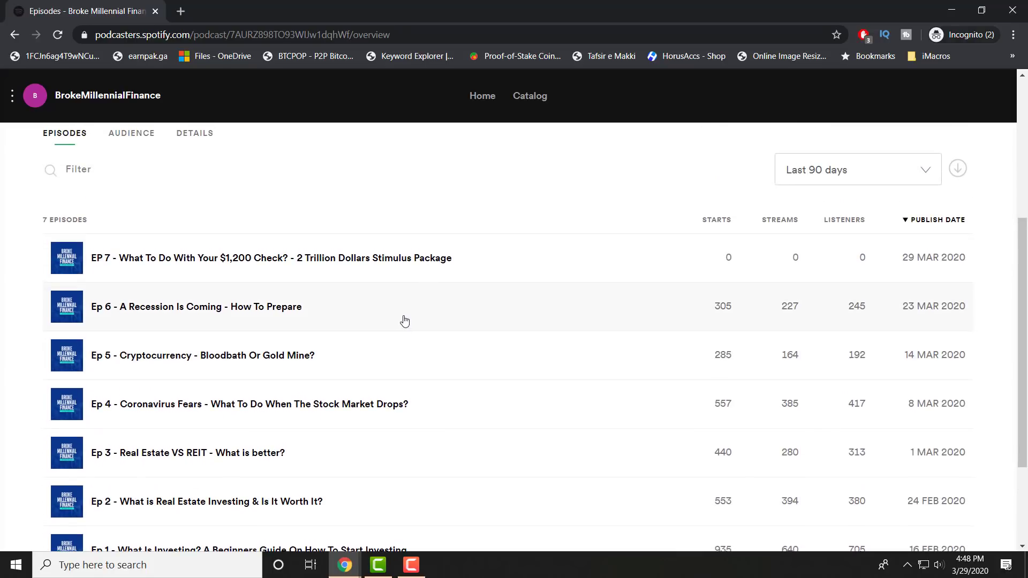
scroll(down, 3)
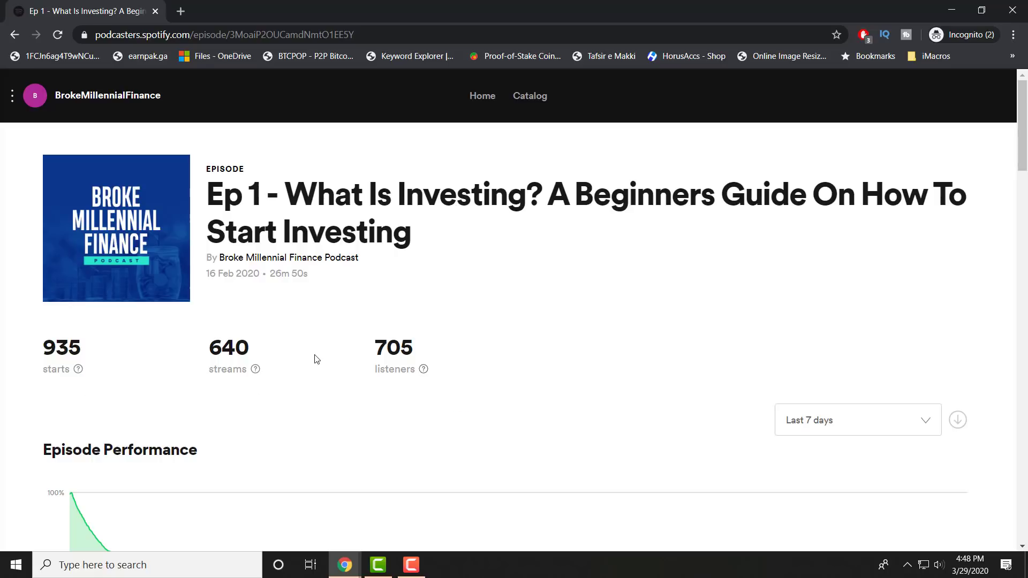
Set Ep 1's performance chart to the last 90 days: 10m 34s average listen, 28% completion.
scroll(down, 3)
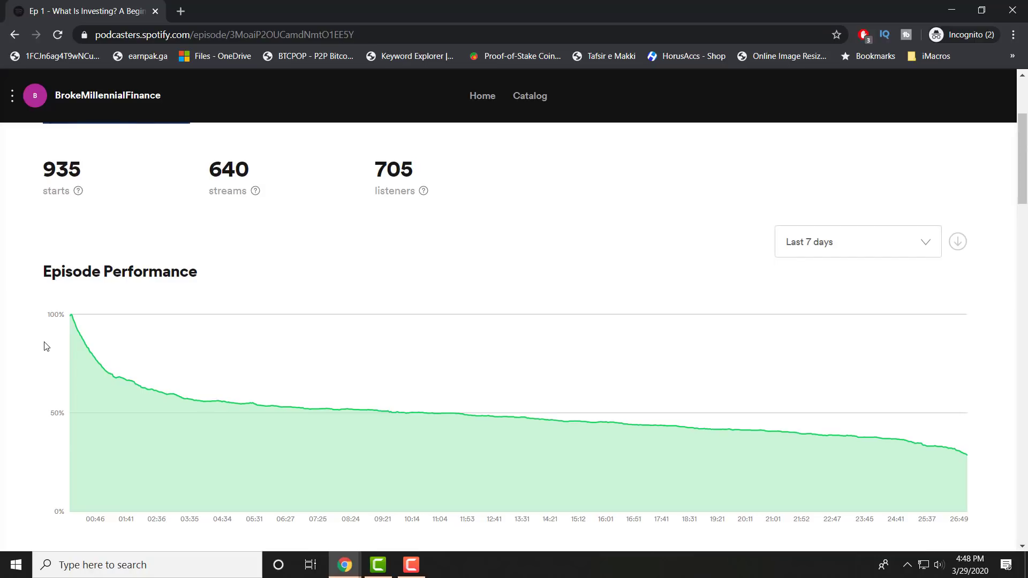
click(856, 241)
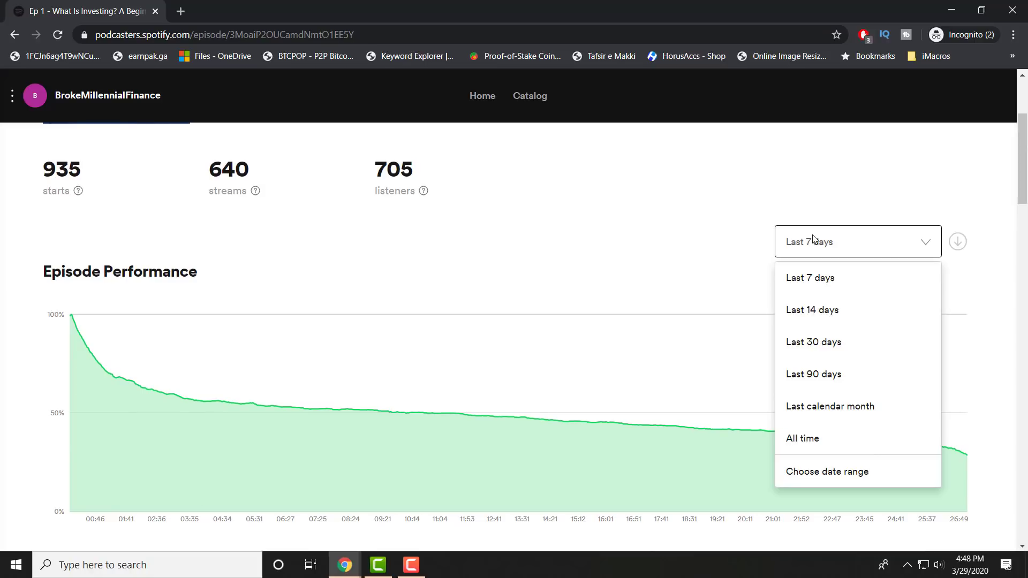
click(814, 374)
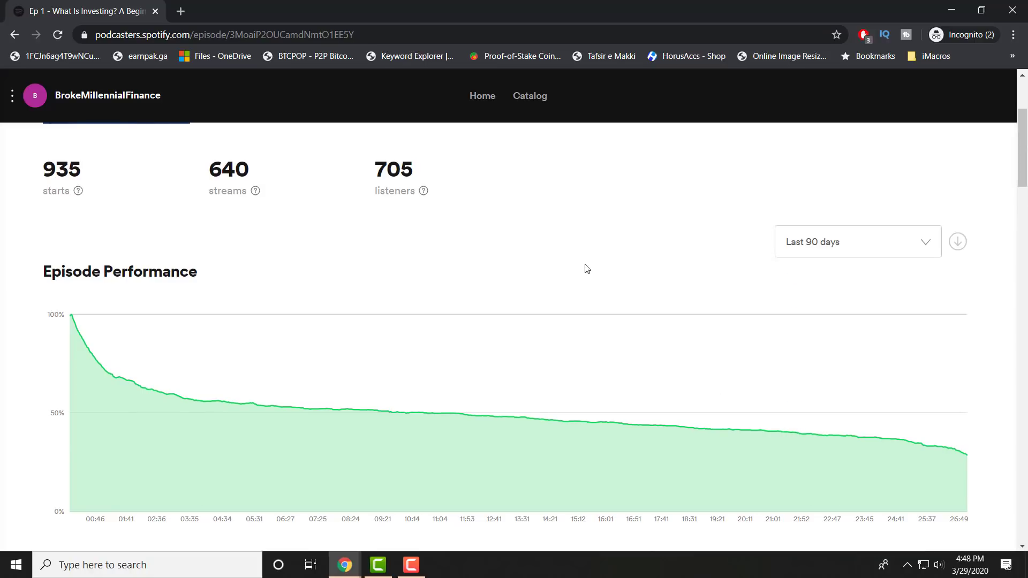
scroll(down, 3)
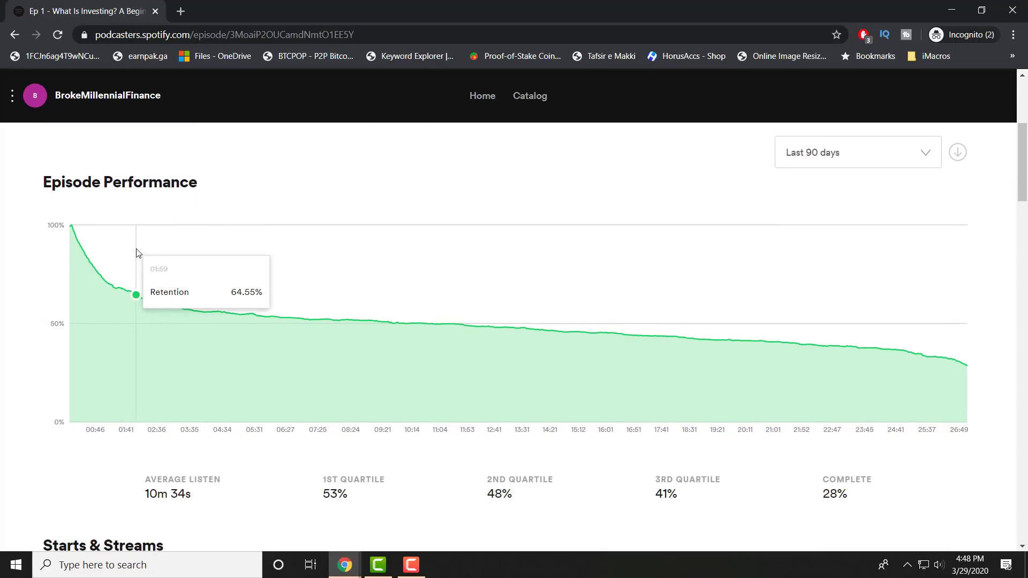
mouse_move(173, 268)
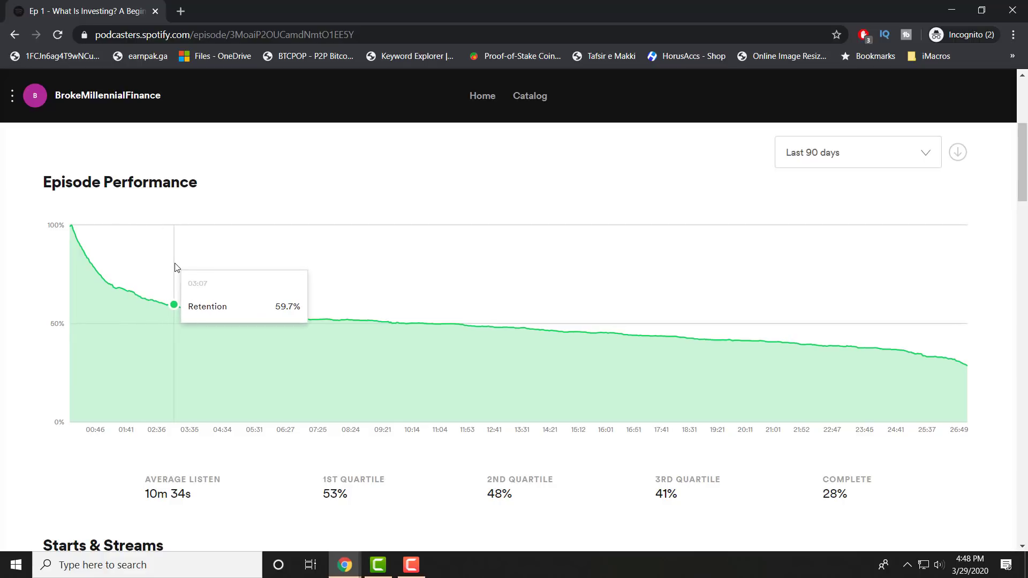
mouse_move(230, 278)
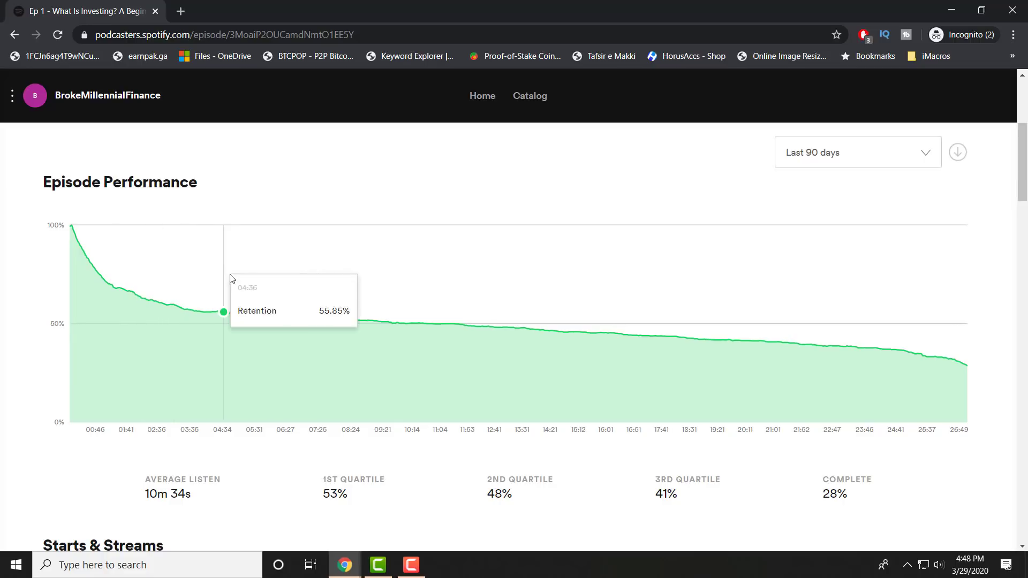
mouse_move(255, 293)
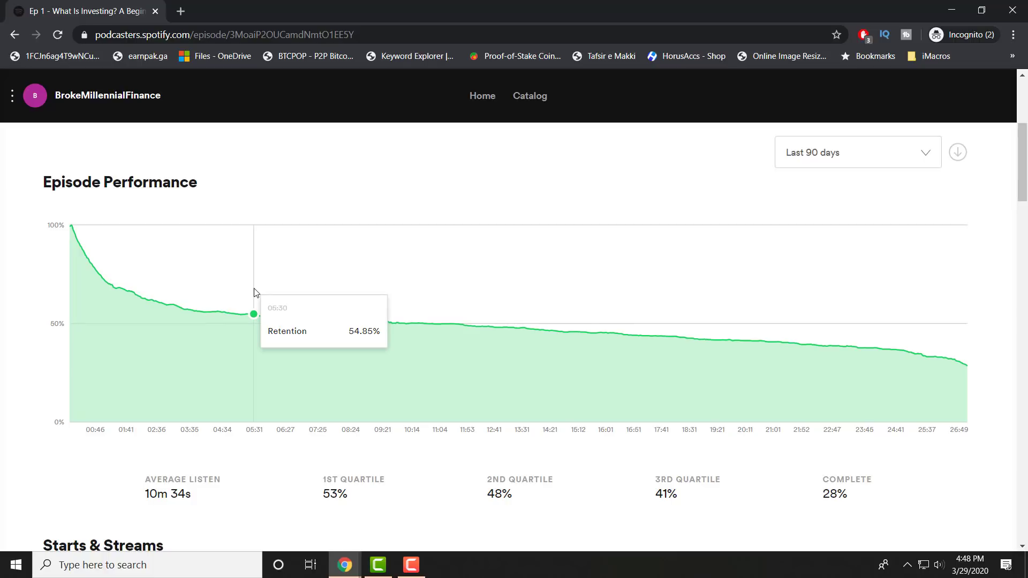
mouse_move(76, 230)
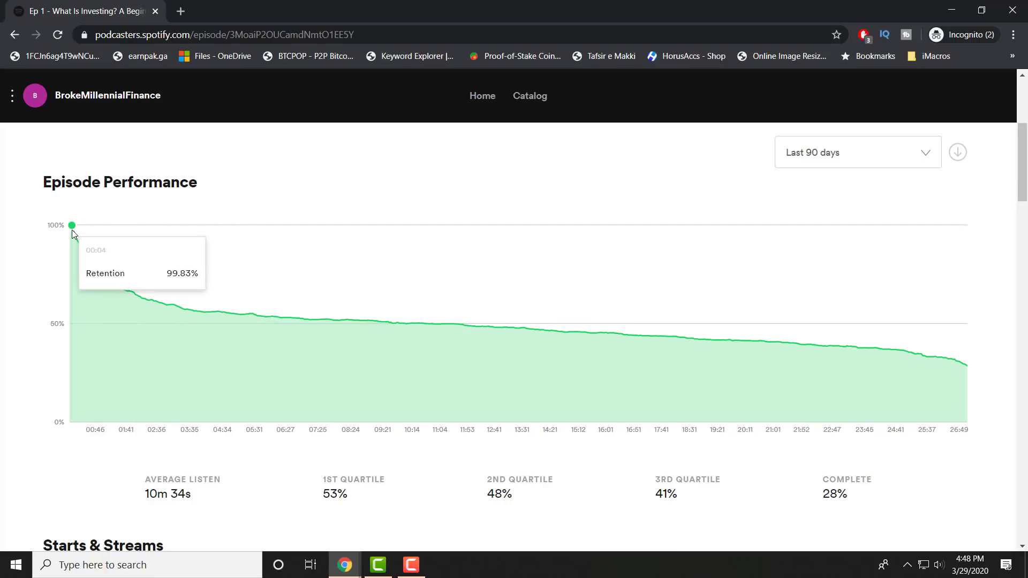
mouse_move(952, 338)
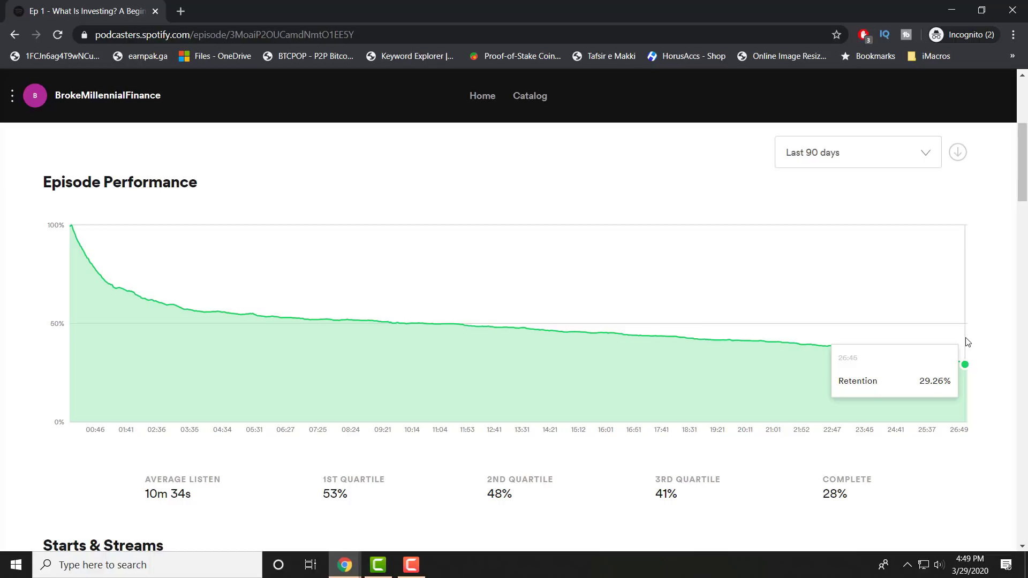
mouse_move(101, 502)
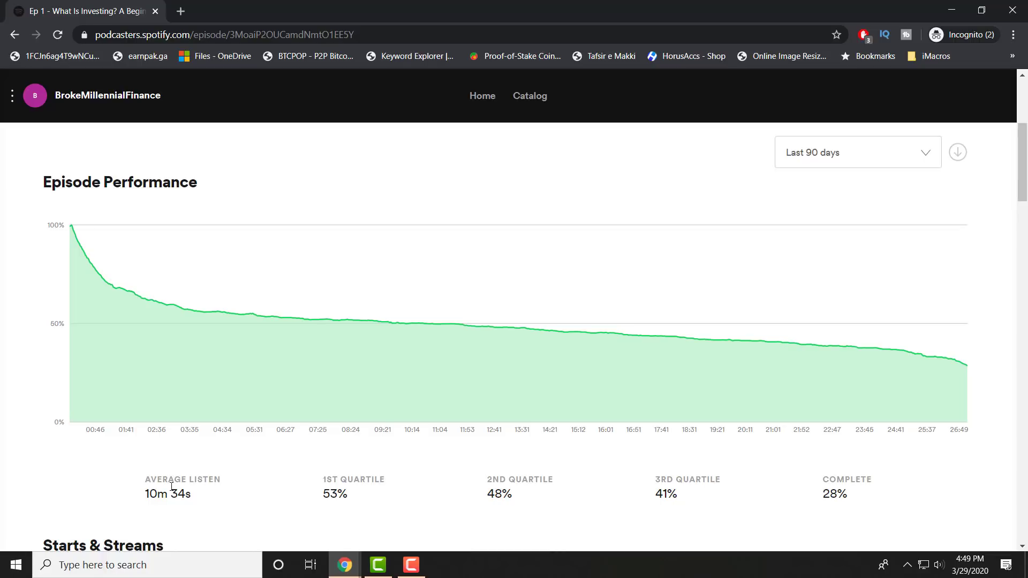
Scroll past Ep 1's average listen and quartile stats toward the Starts & Streams graph.
scroll(down, 3)
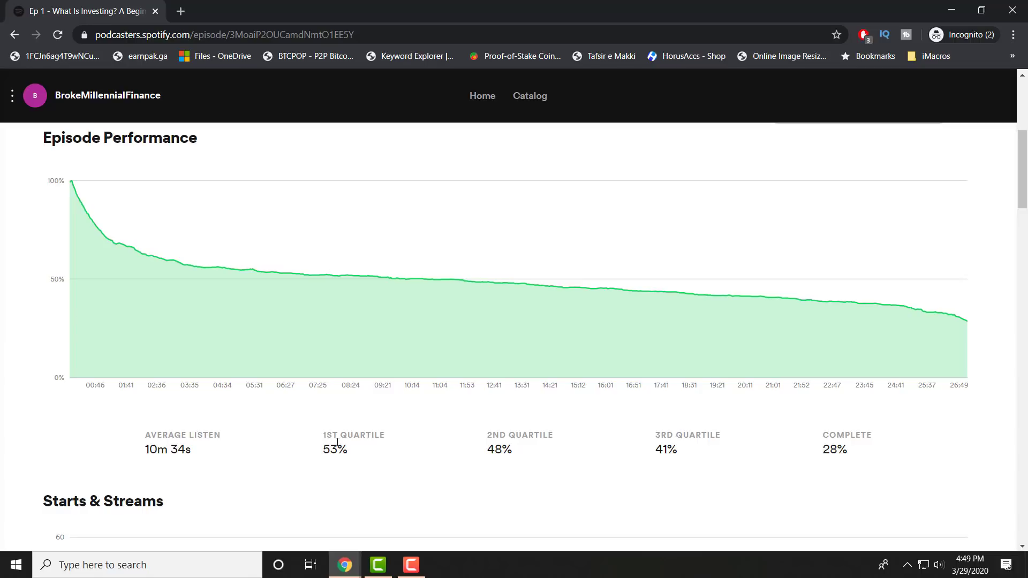
mouse_move(505, 443)
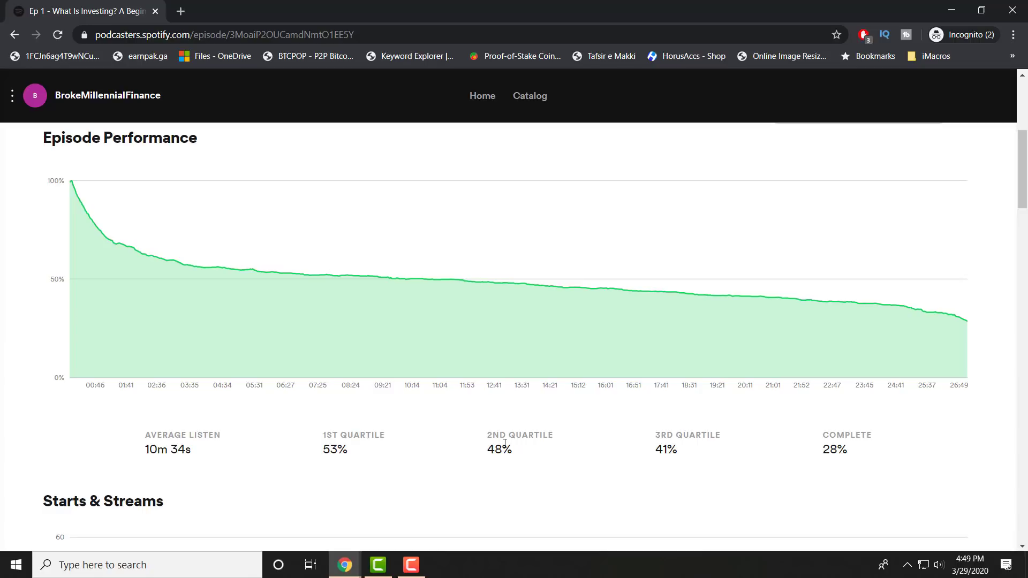
mouse_move(606, 449)
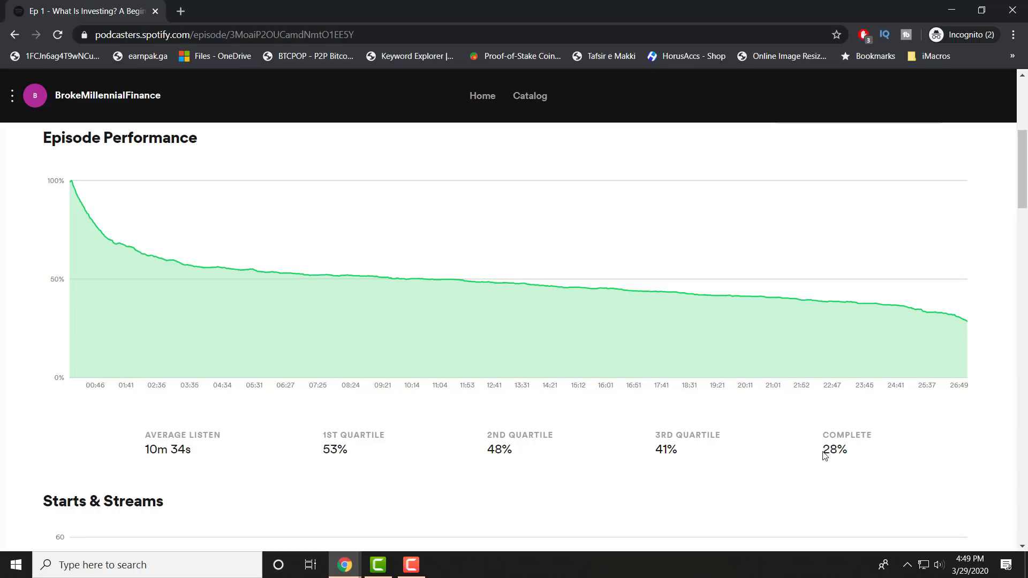
mouse_move(706, 428)
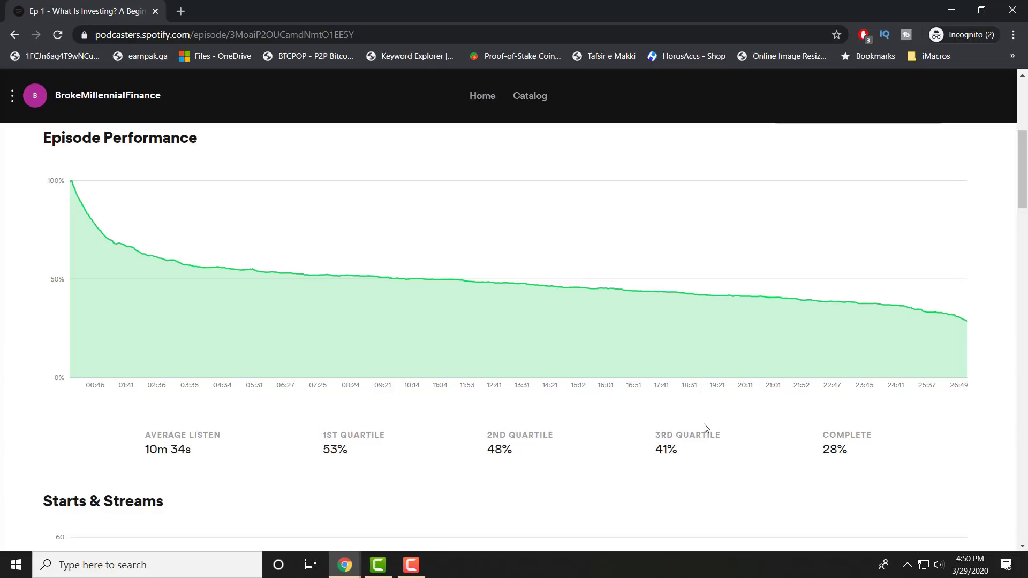
mouse_move(202, 472)
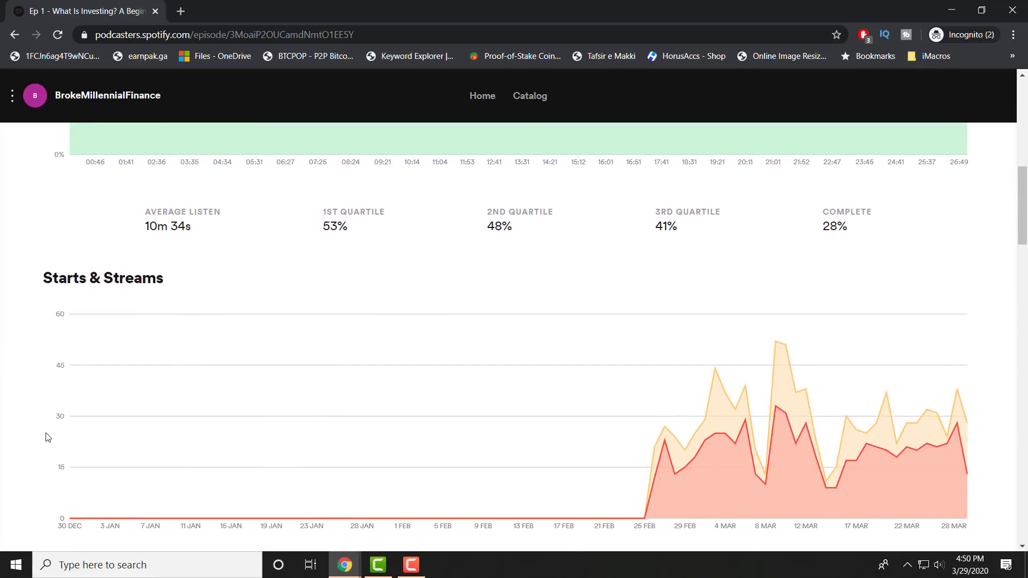
Review Ep 1's daily starts peaking at 51 on 10 March, then its 60% male gender split.
scroll(down, 3)
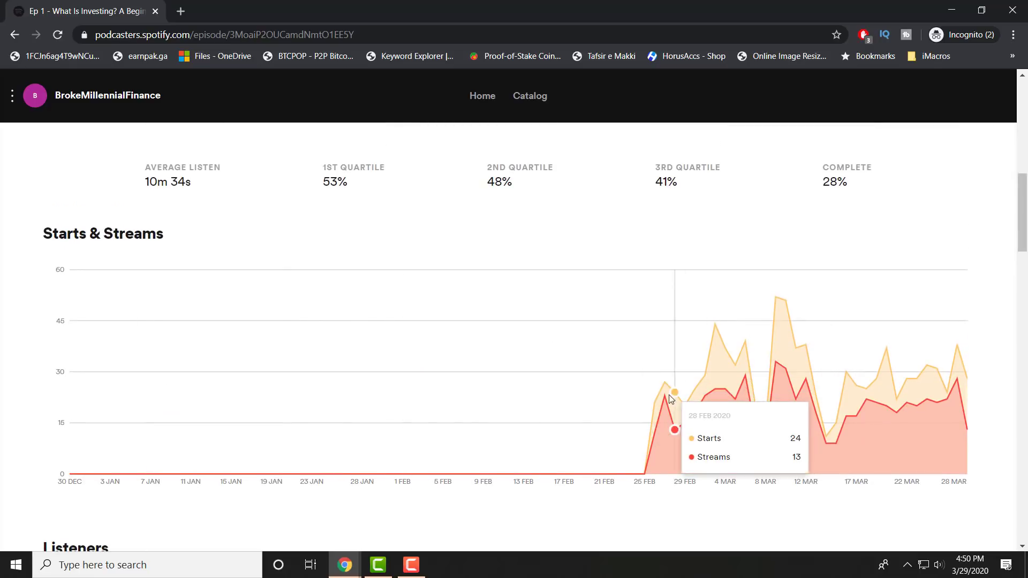
mouse_move(663, 383)
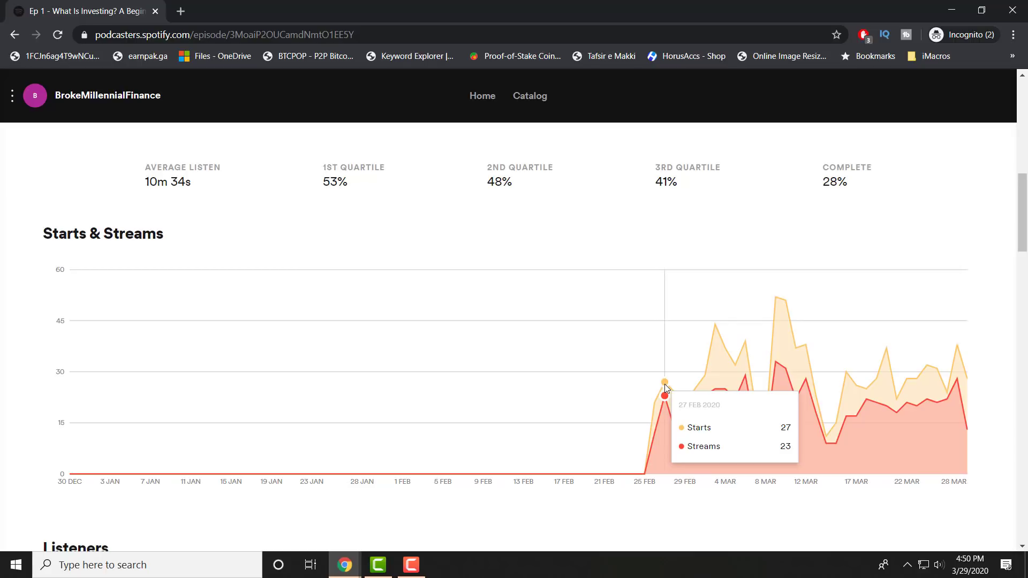
mouse_move(766, 382)
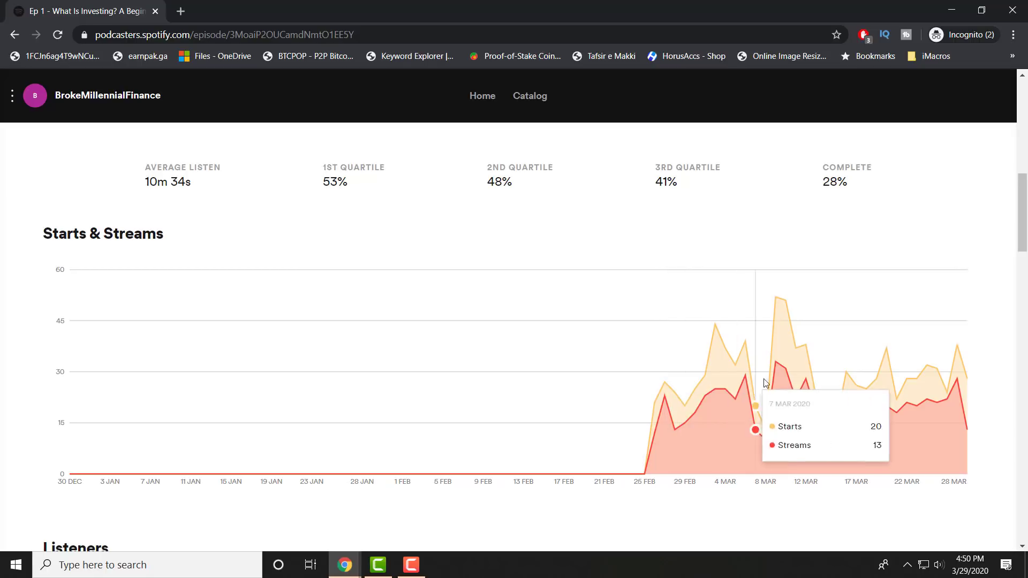
mouse_move(786, 398)
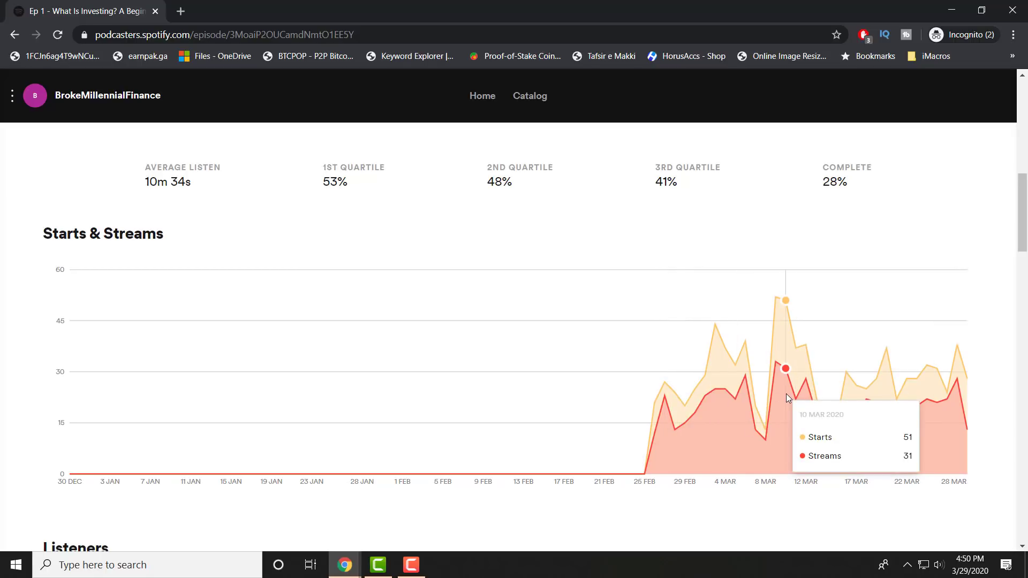
scroll(down, 3)
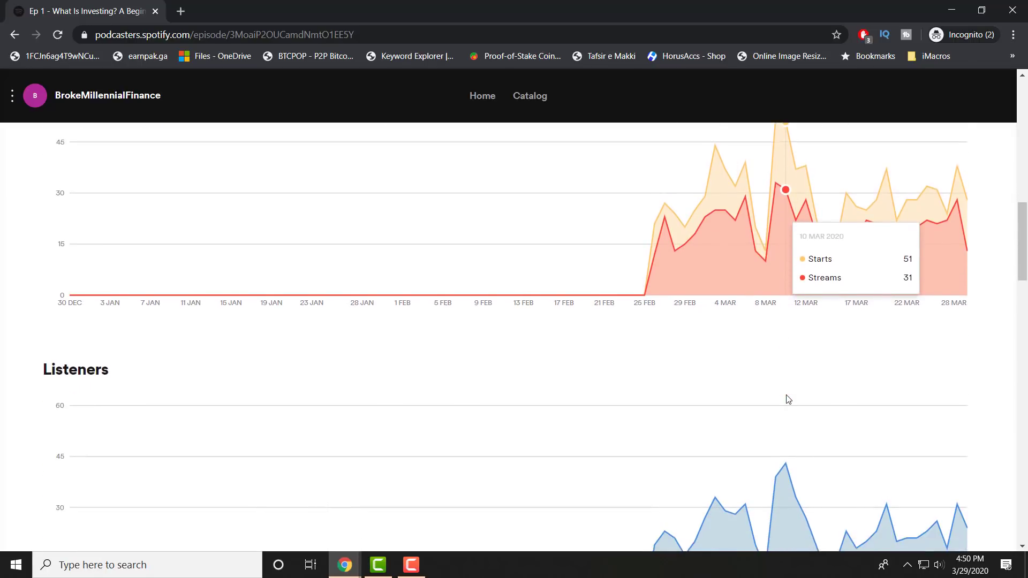
scroll(down, 3)
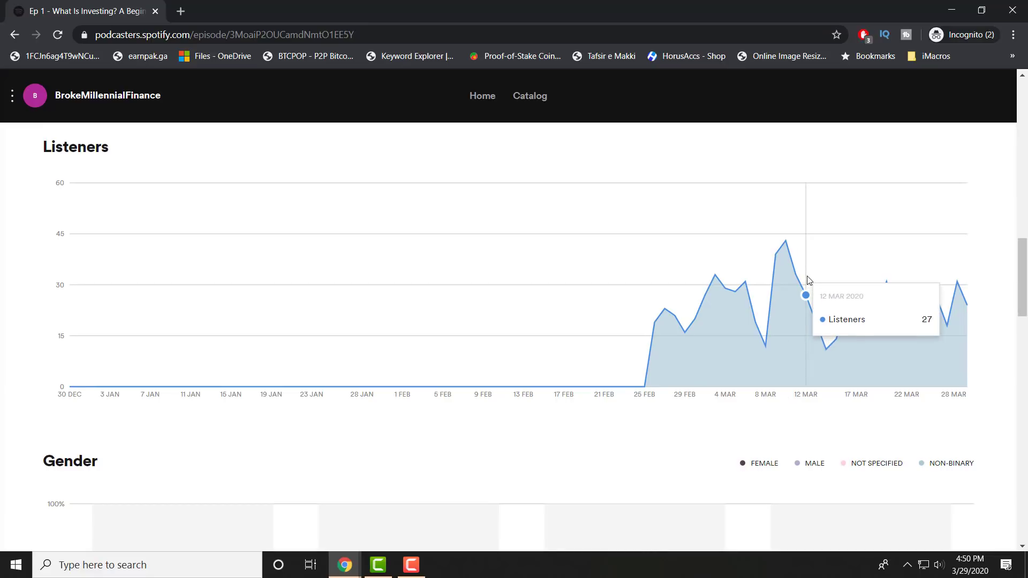
scroll(down, 3)
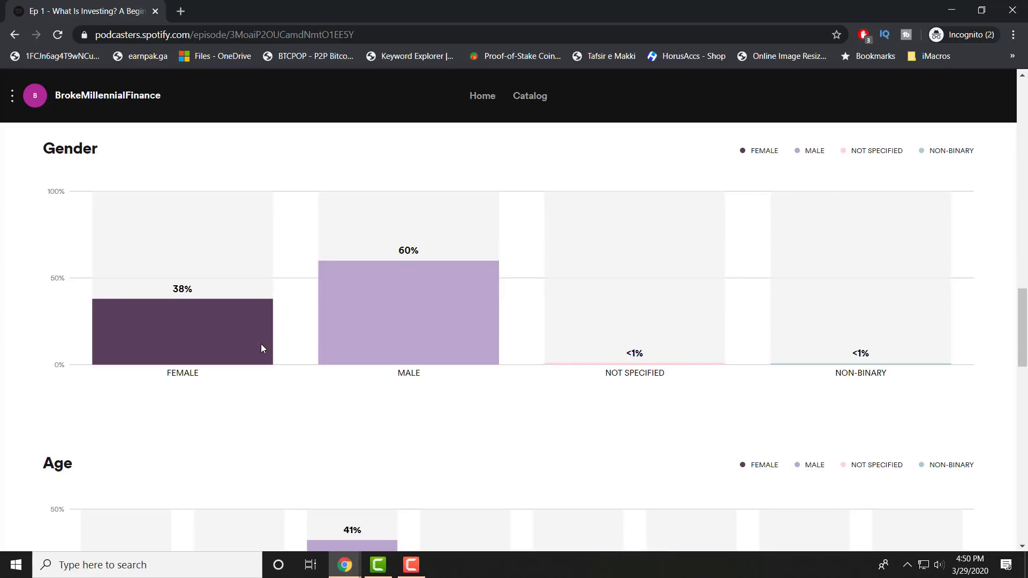
Scroll through Ep 1's age chart (peak 41% at 23–27) and 23-country streams table, then back up.
scroll(down, 3)
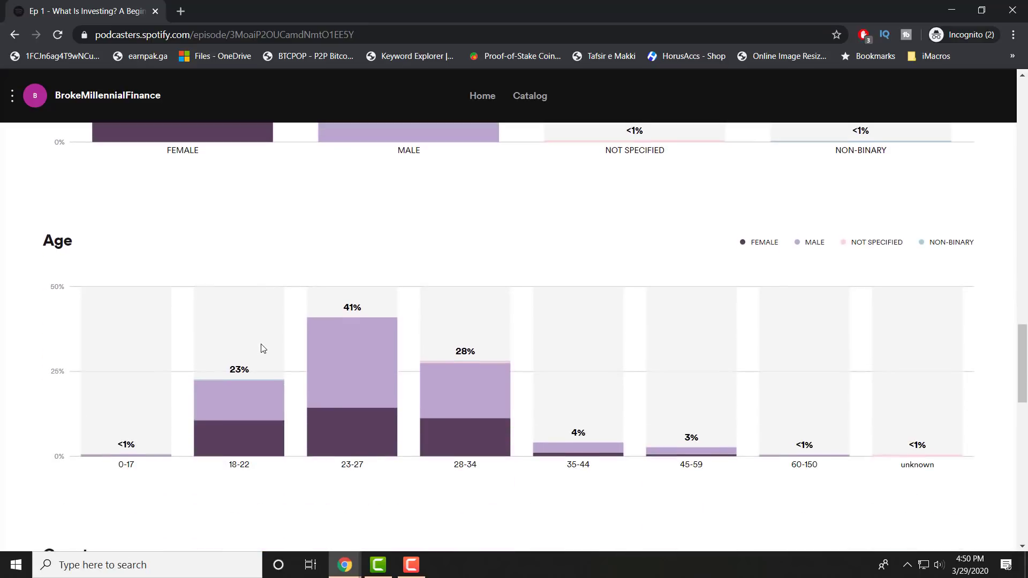
scroll(down, 3)
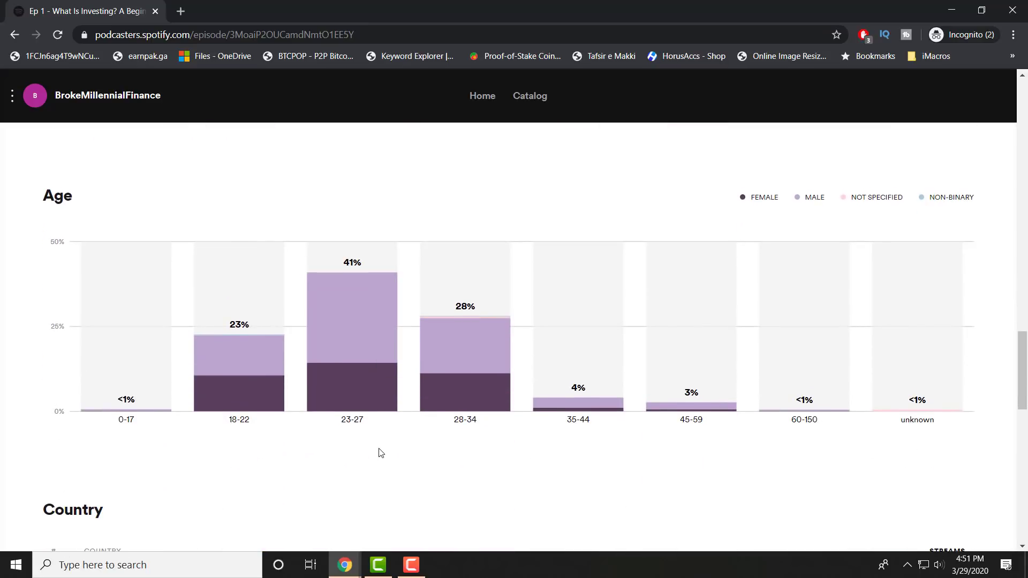
scroll(down, 3)
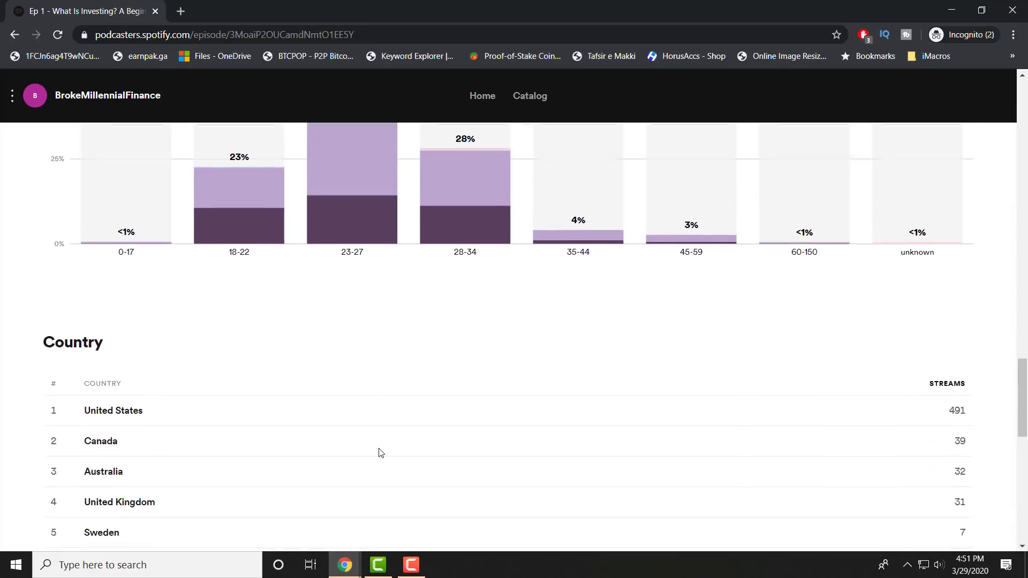
scroll(down, 3)
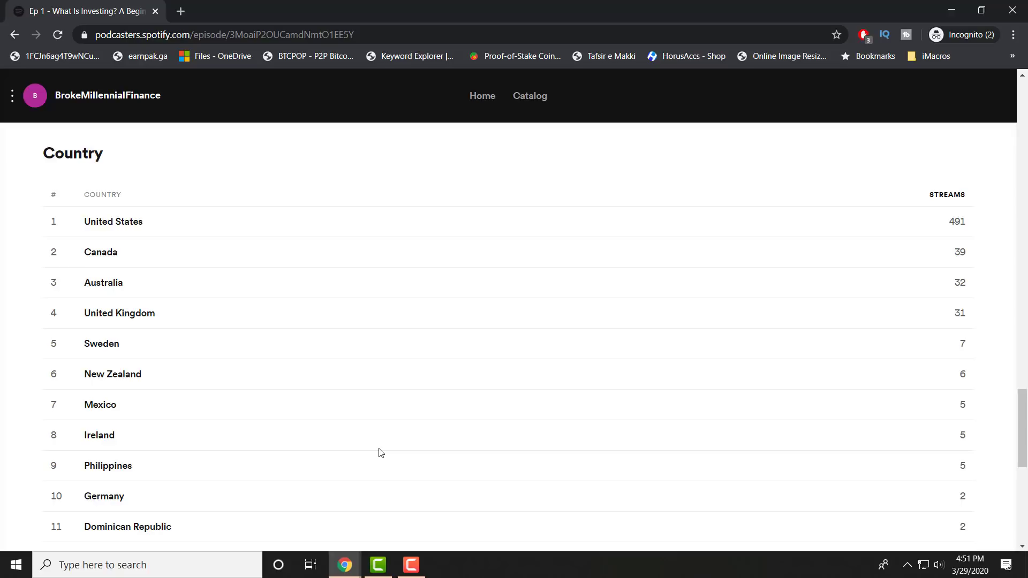
scroll(down, 3)
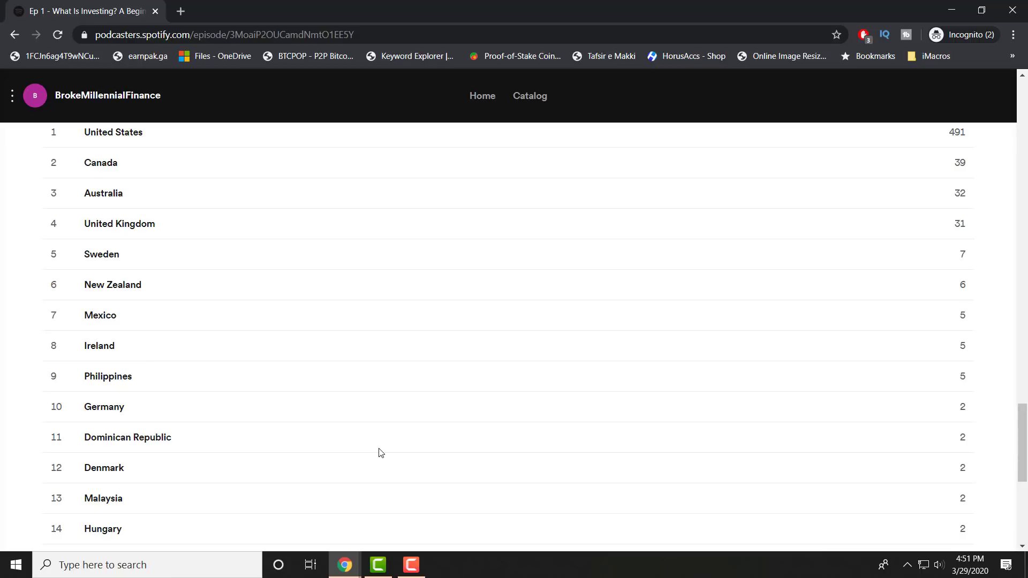
scroll(down, 3)
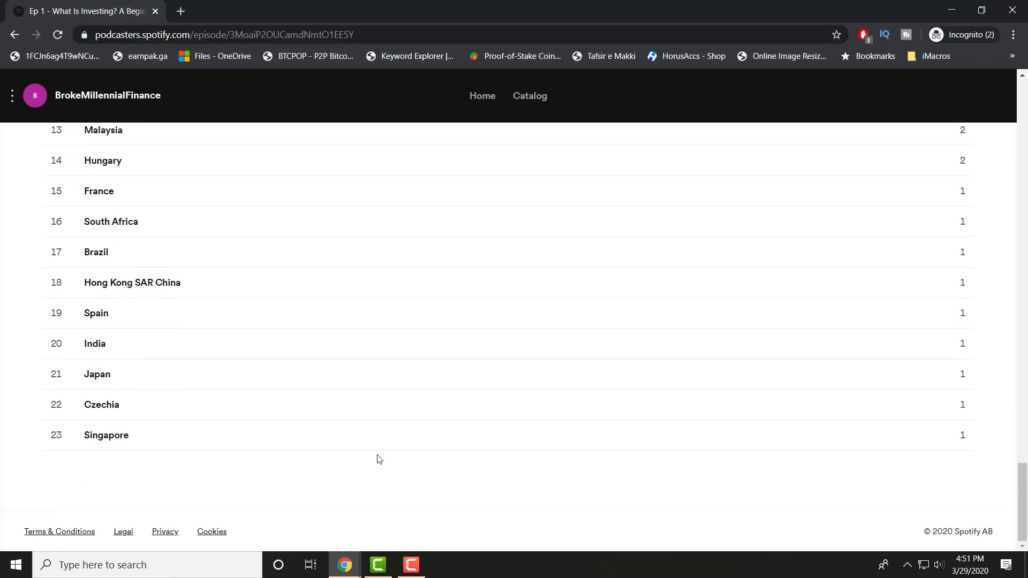
scroll(up, 3)
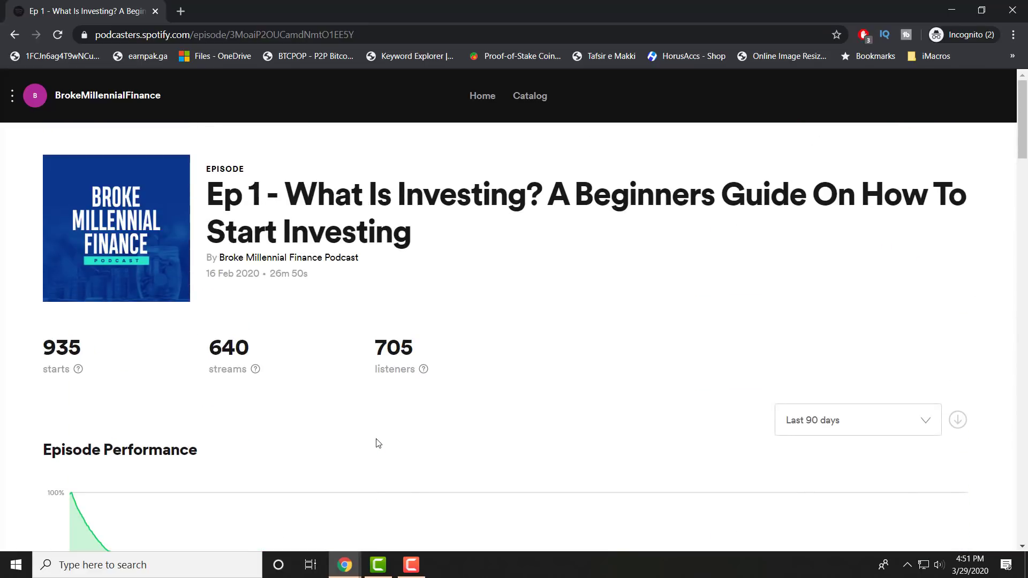
Revisit Ep 1's retention and starts-and-streams charts, then go to the seven-episode Catalog list.
scroll(down, 3)
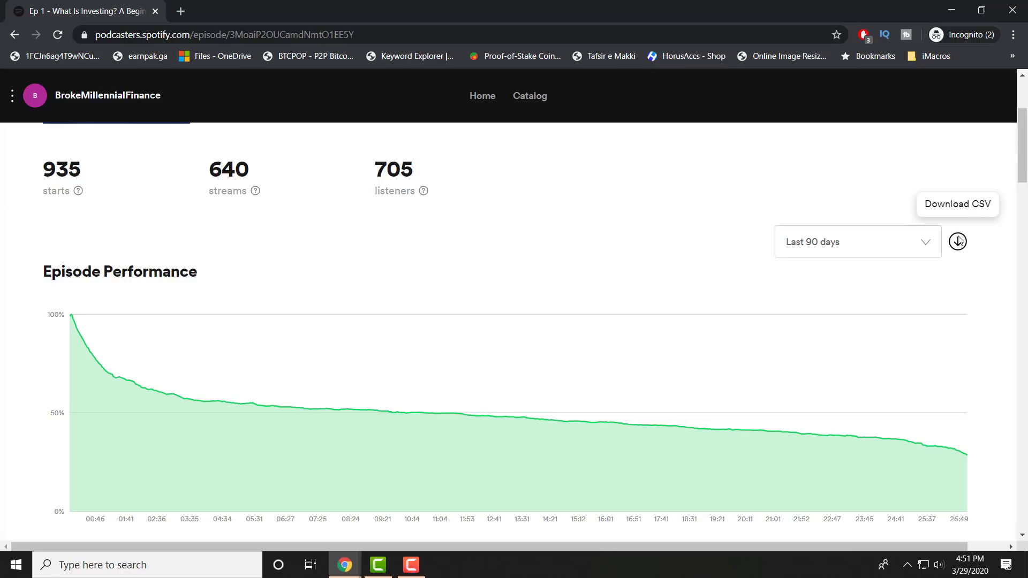
scroll(down, 3)
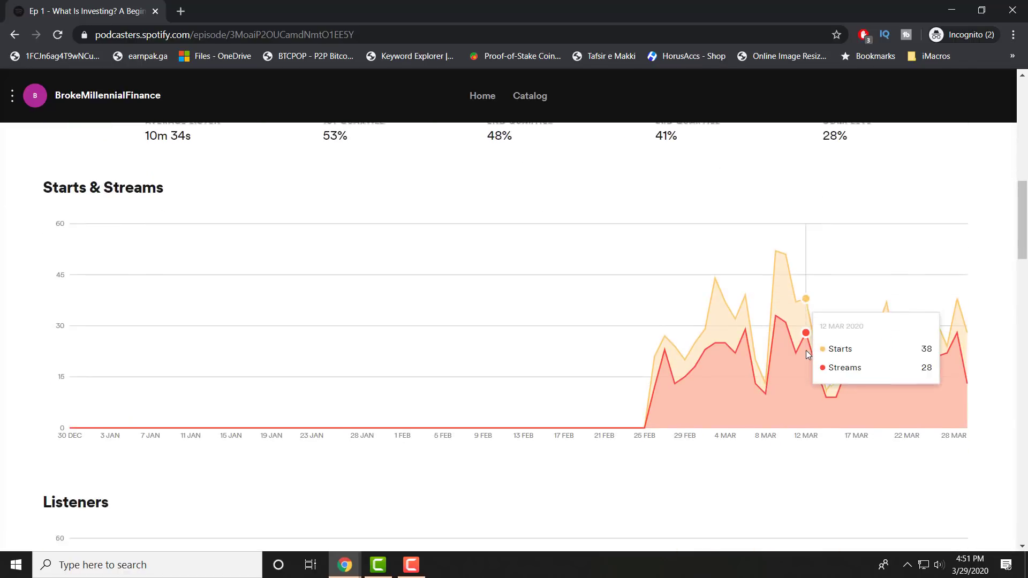
scroll(down, 3)
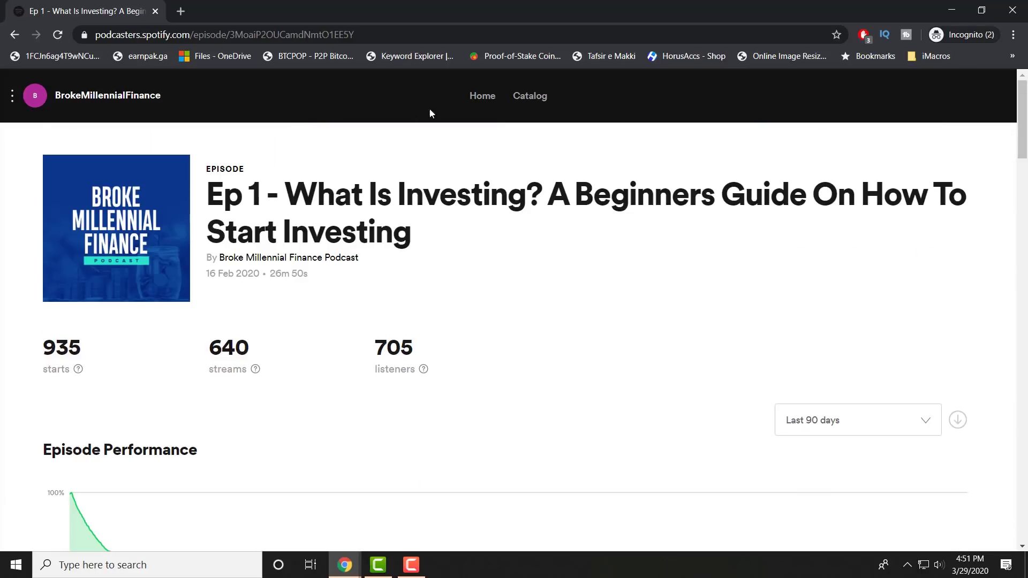
click(530, 96)
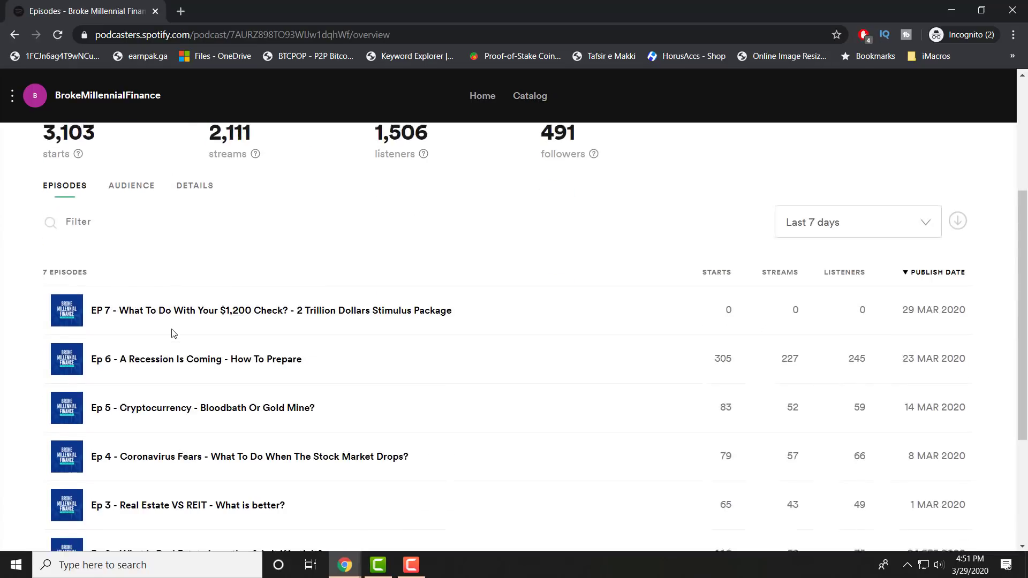
Open Ep 6's analytics and scroll through its retention, quartiles and age chart (48% at 23–27).
click(196, 360)
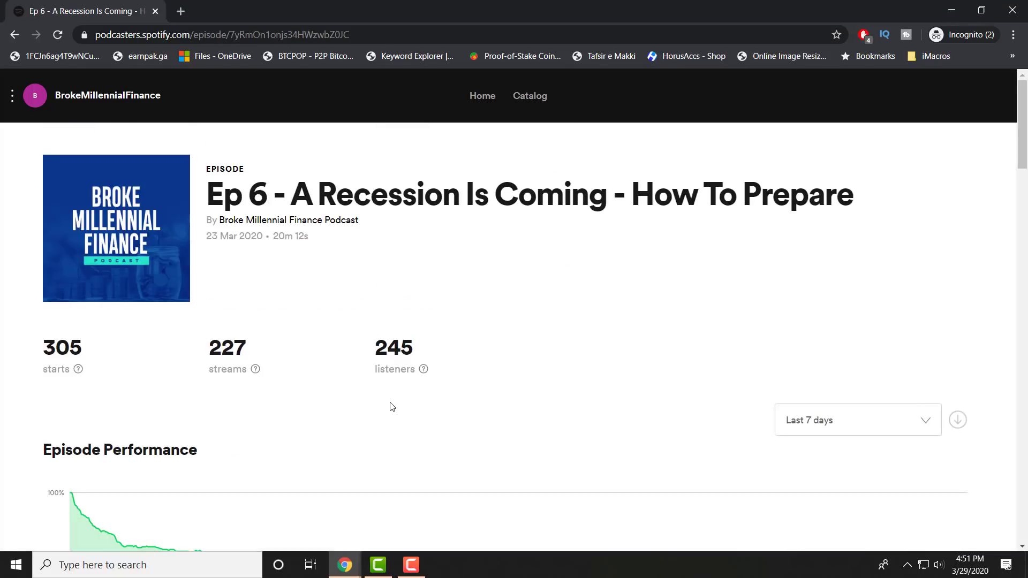
scroll(down, 3)
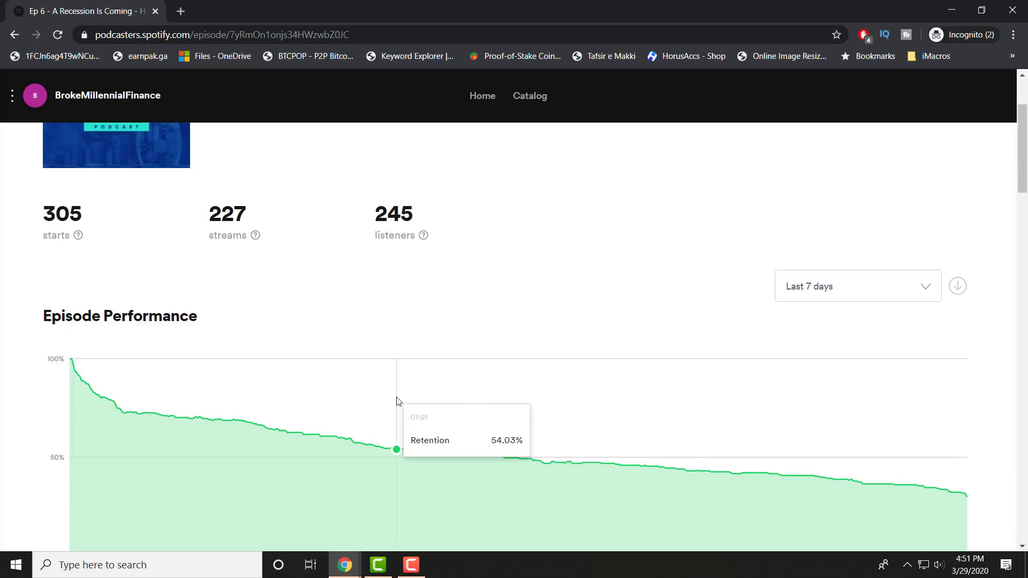
scroll(down, 3)
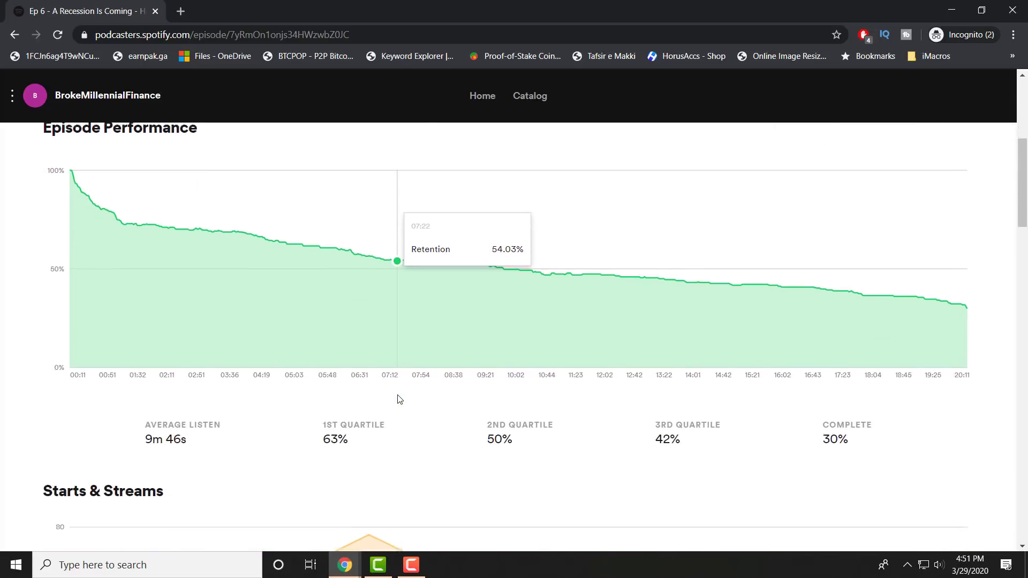
scroll(down, 3)
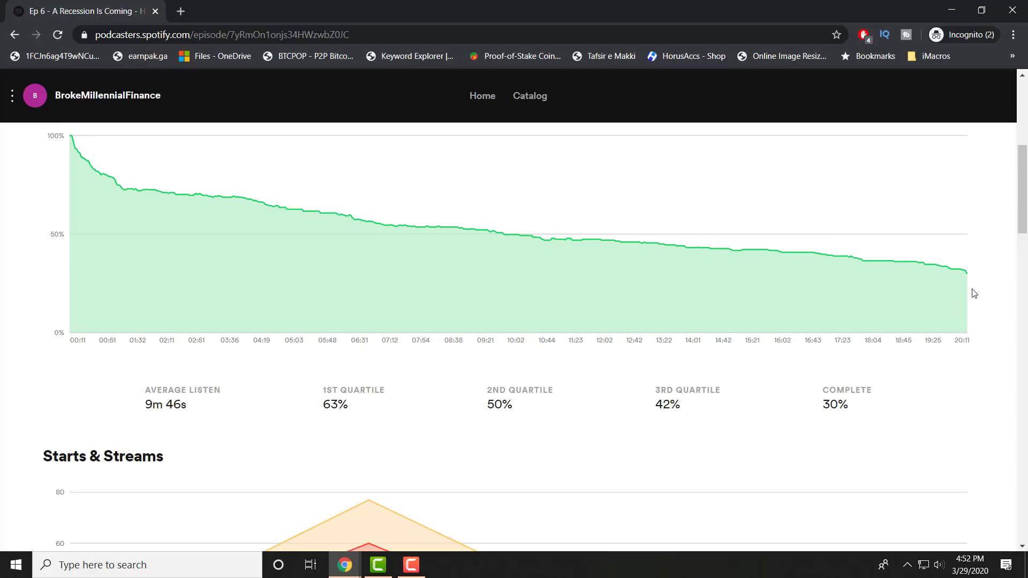
mouse_move(755, 249)
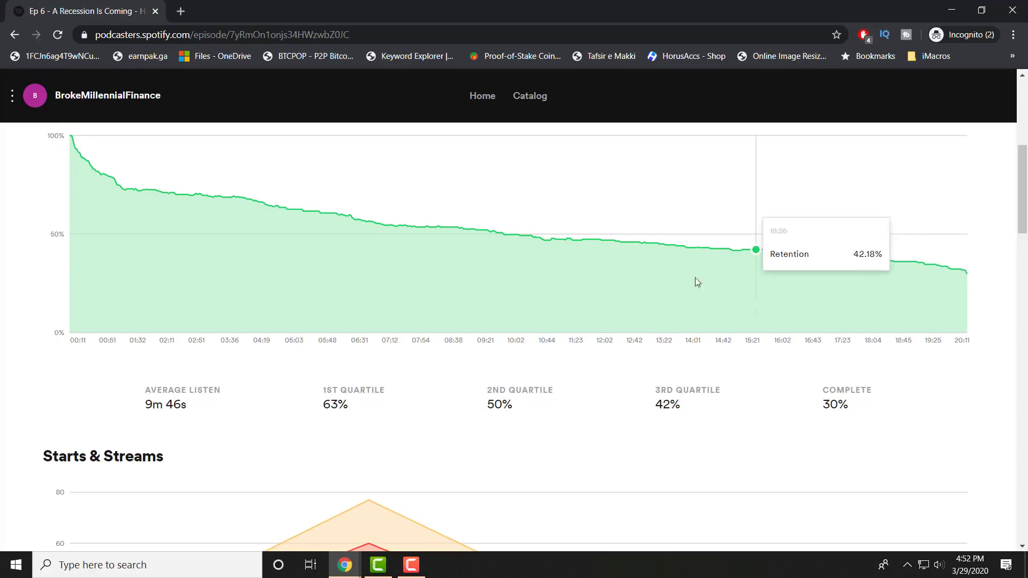
mouse_move(694, 411)
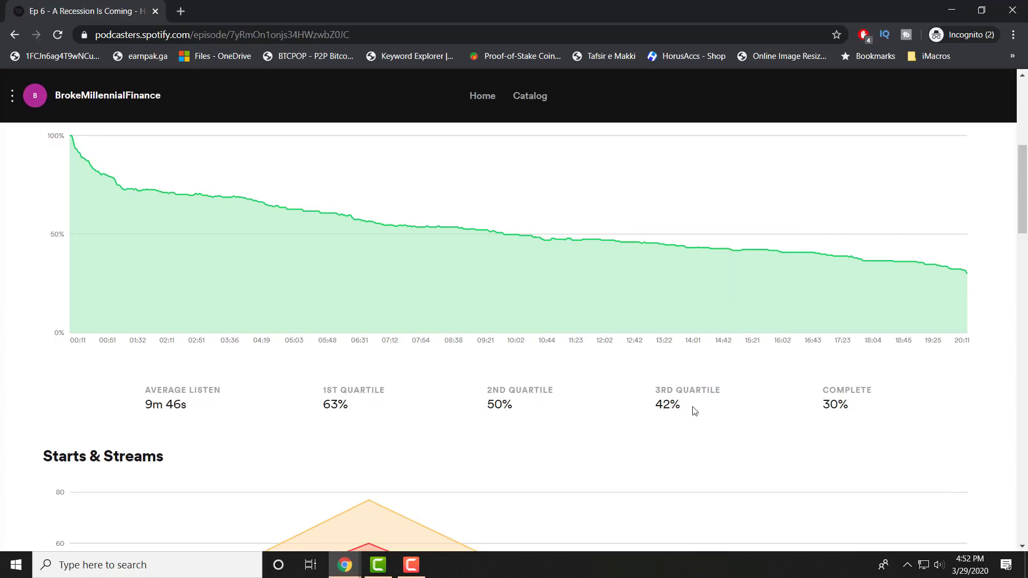
mouse_move(719, 420)
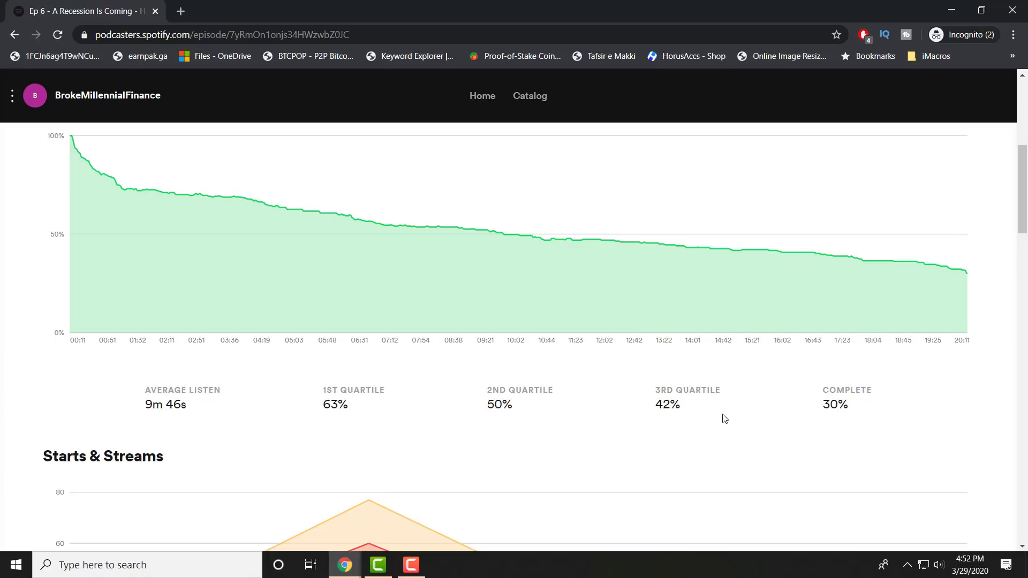
scroll(down, 3)
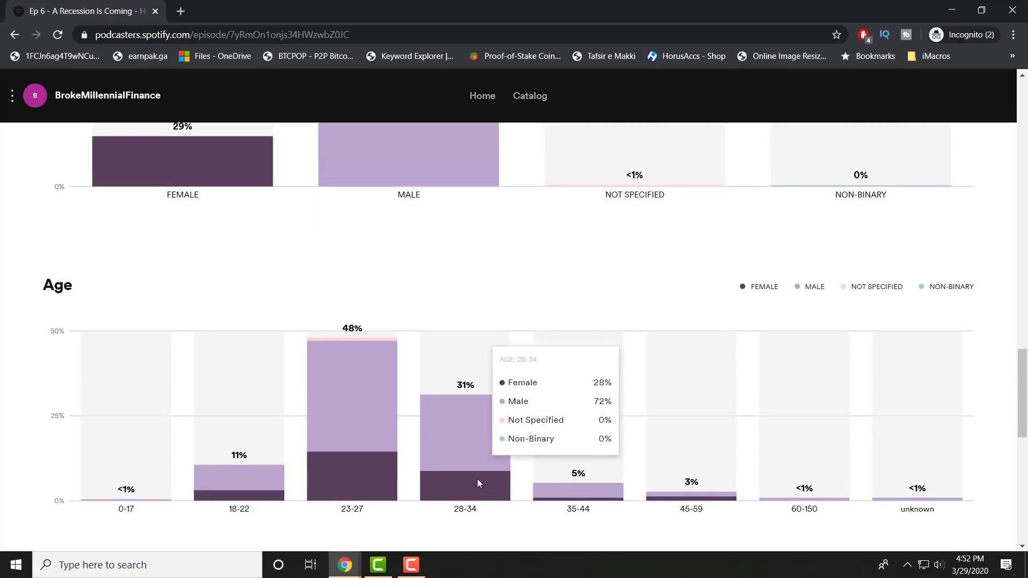
Review Ep 6's country table, led by the United States at 170 streams, then return to Catalog.
scroll(down, 3)
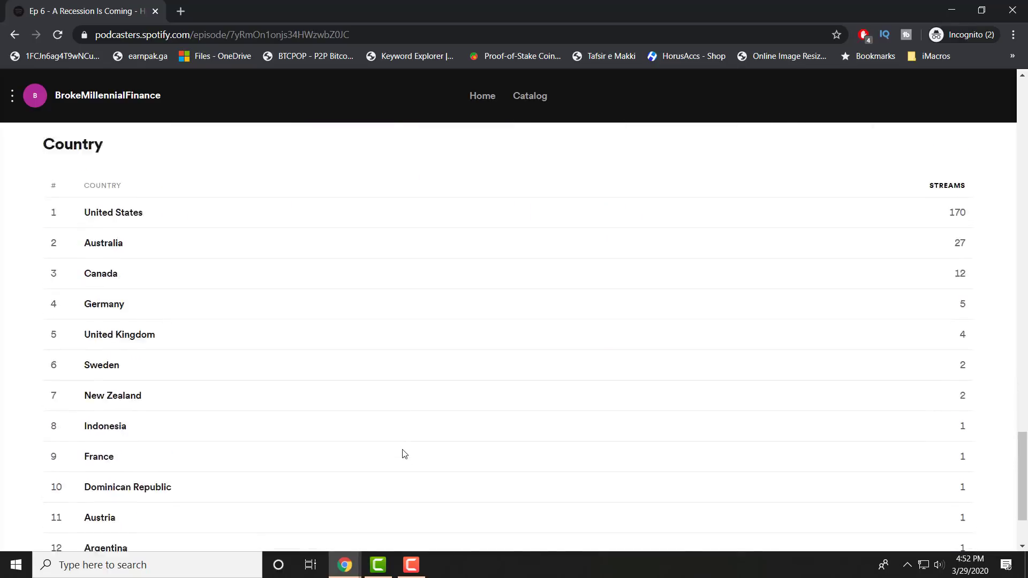
scroll(up, 3)
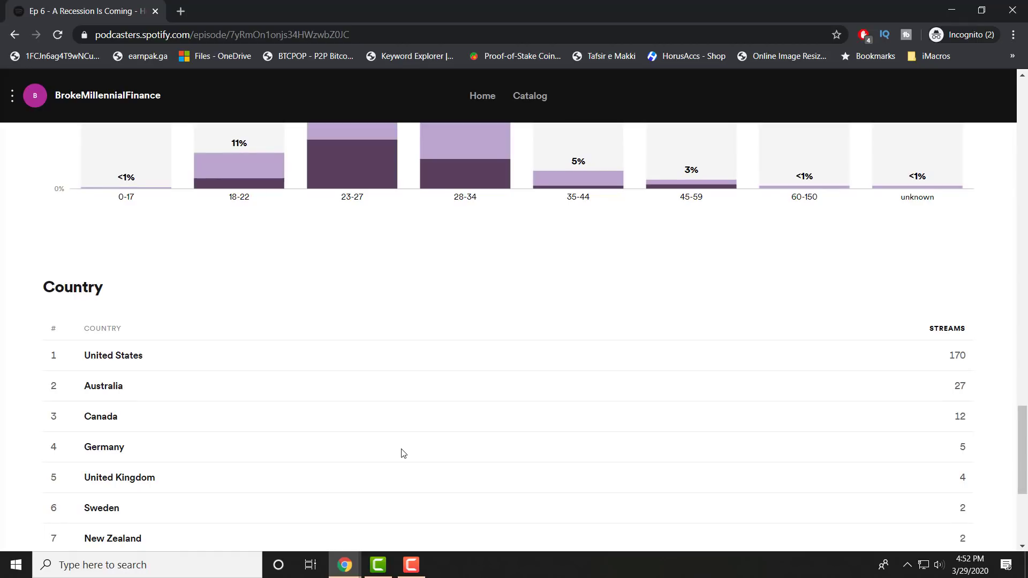
scroll(up, 3)
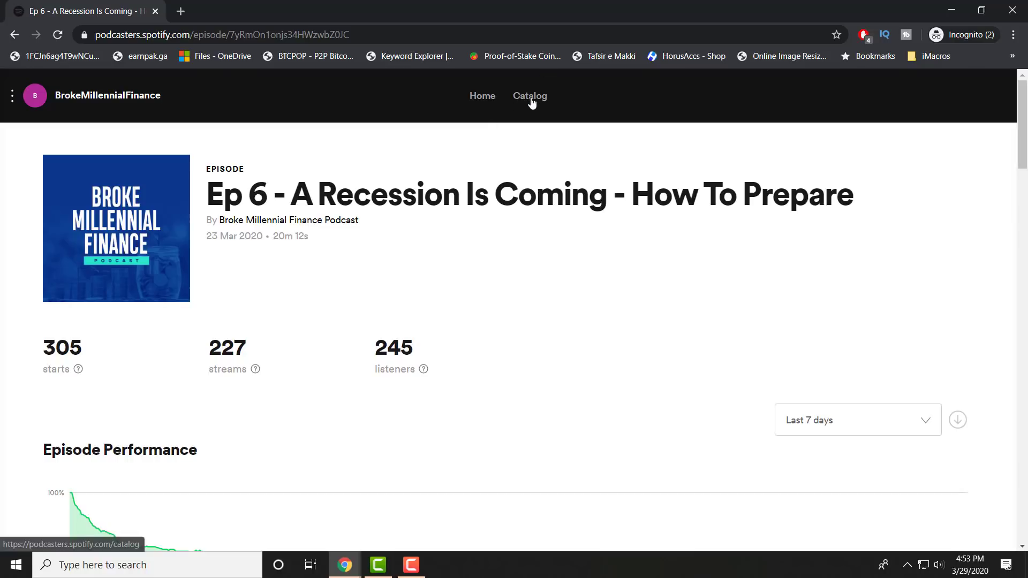
click(529, 95)
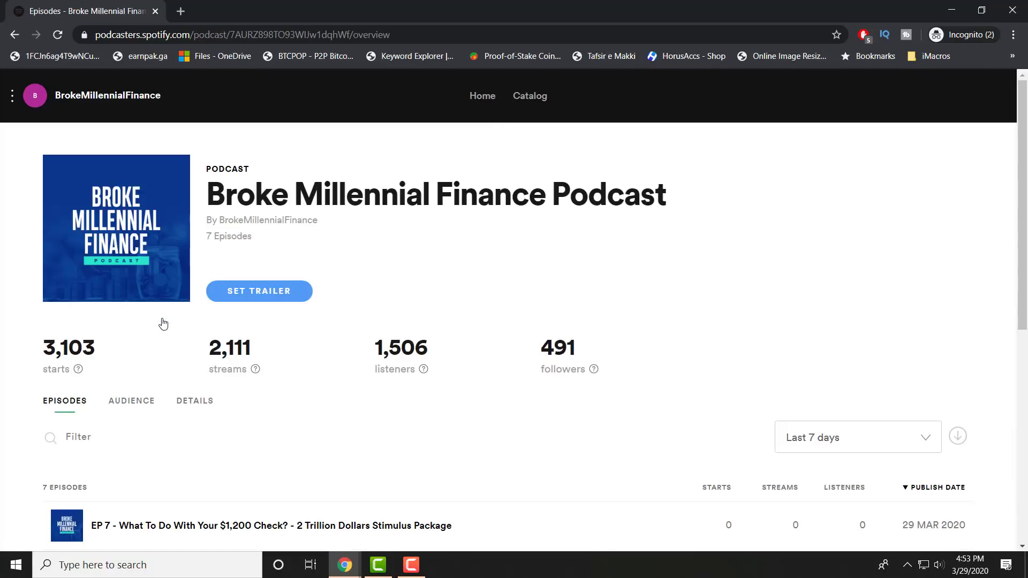